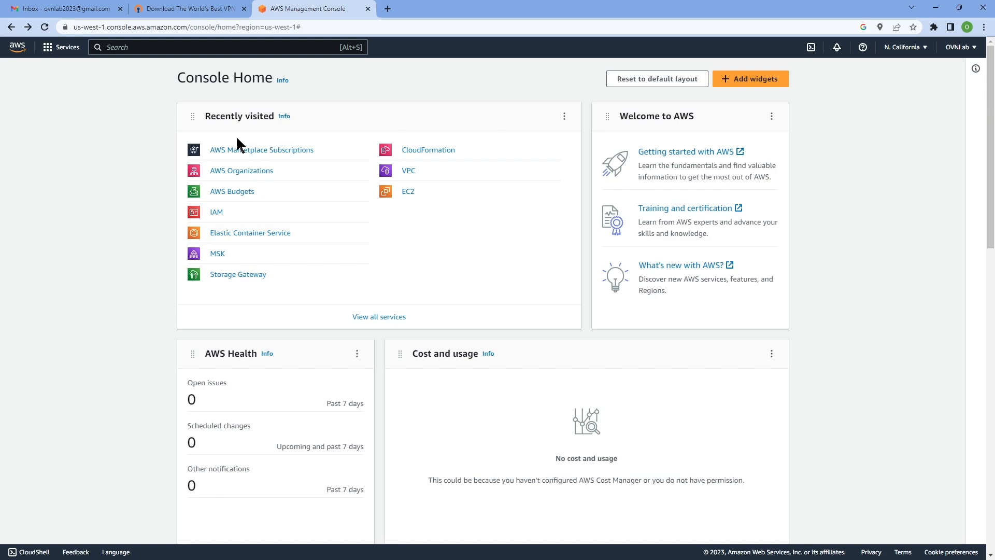
mouse_move(262, 149)
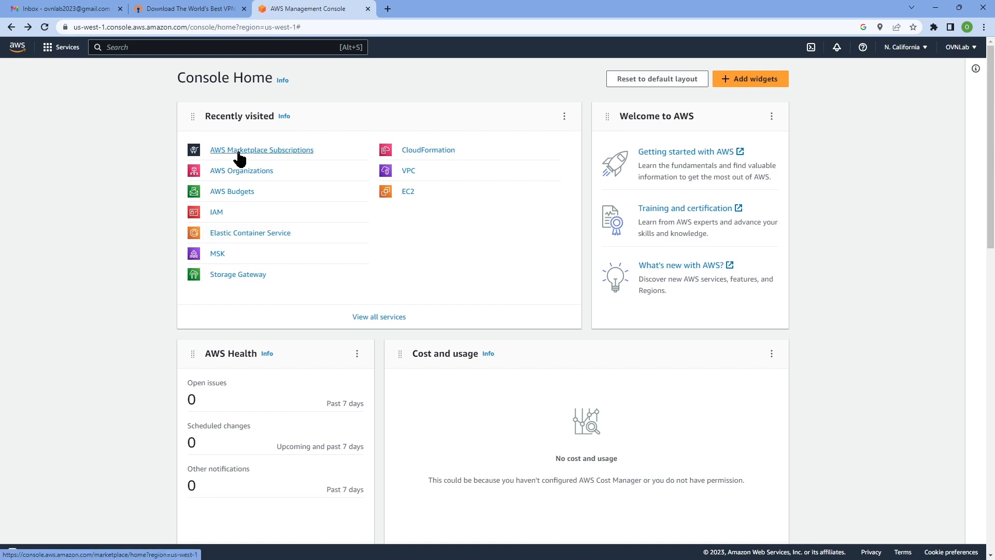
- Go to AWS Marketplace Subscriptions and search for 'Cloudconnexa' to surface the OpenVPN CloudConnexa listing
click(262, 150)
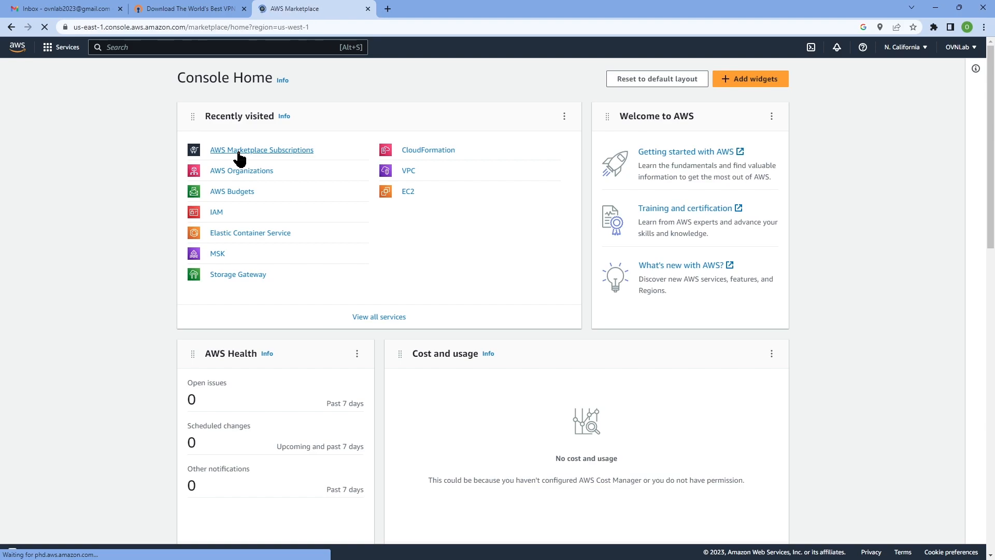
click(262, 149)
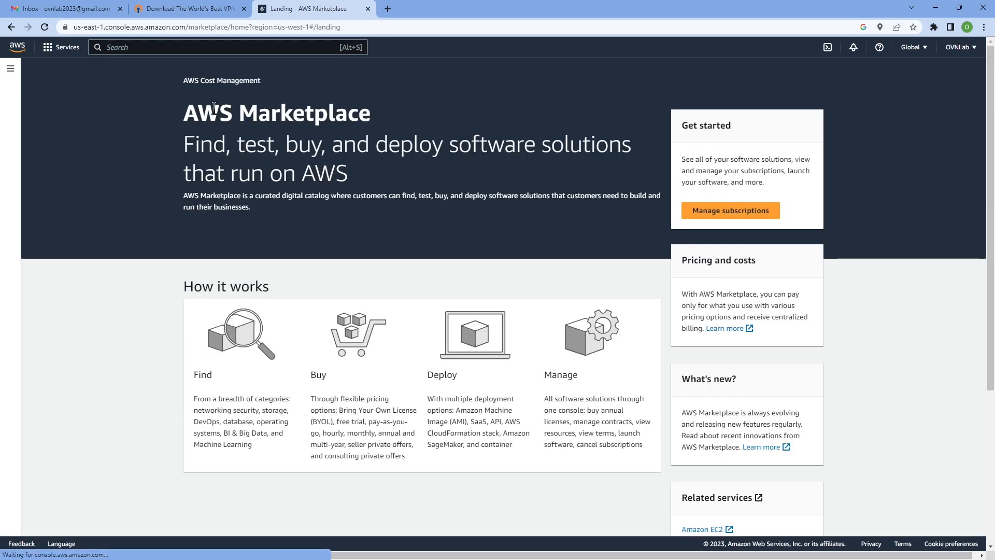
text(Cloudc)
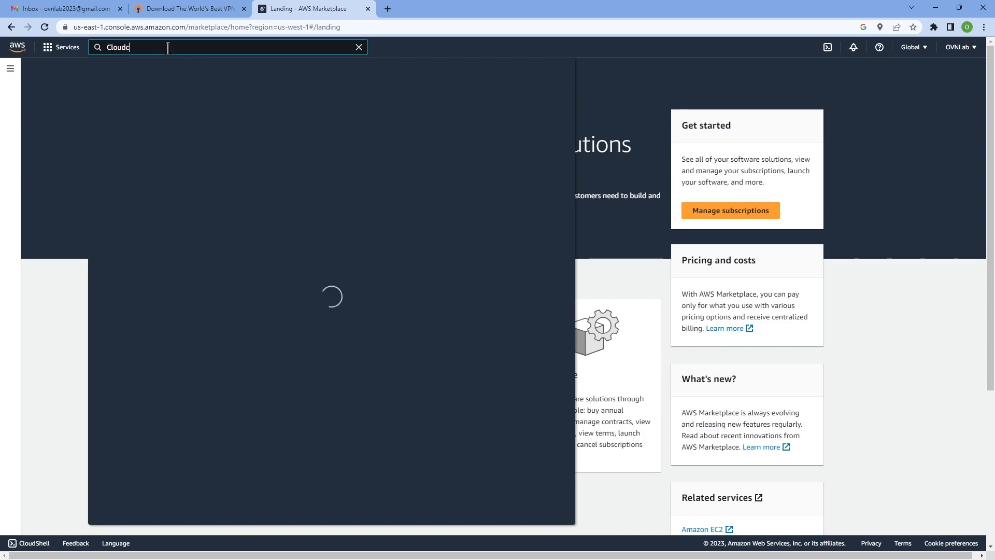
text(onnexa)
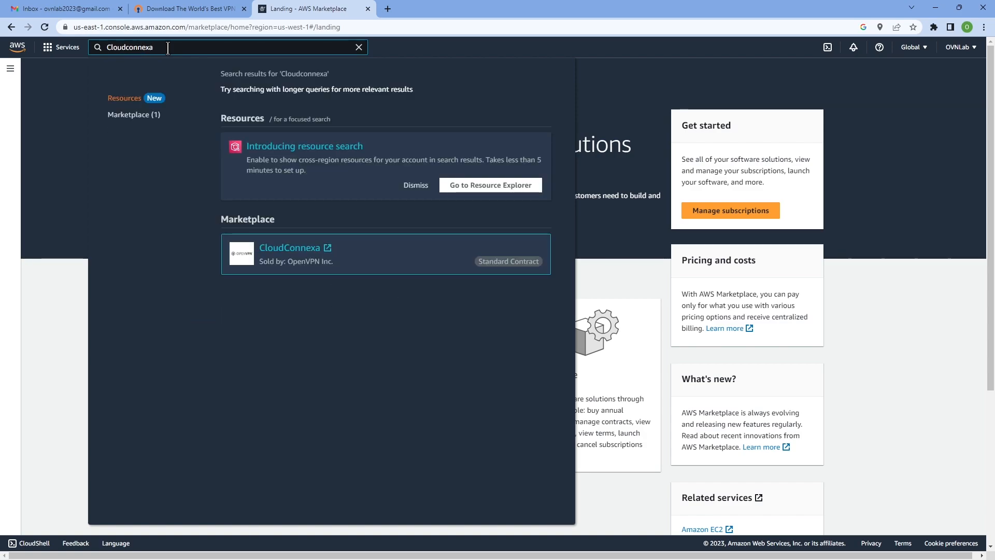
mouse_move(296, 248)
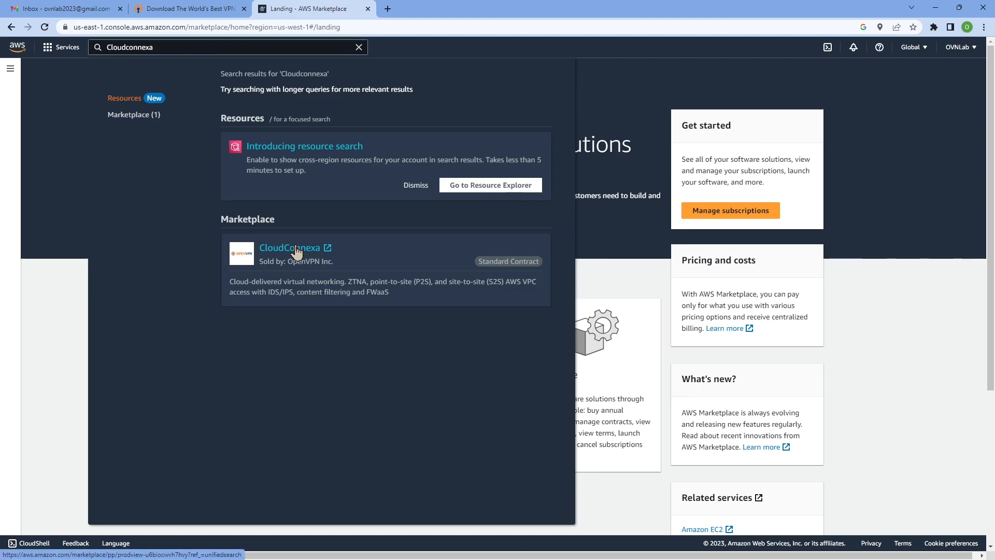
- Open the CloudConnexa listing by OpenVPN and head to View purchase options
click(289, 248)
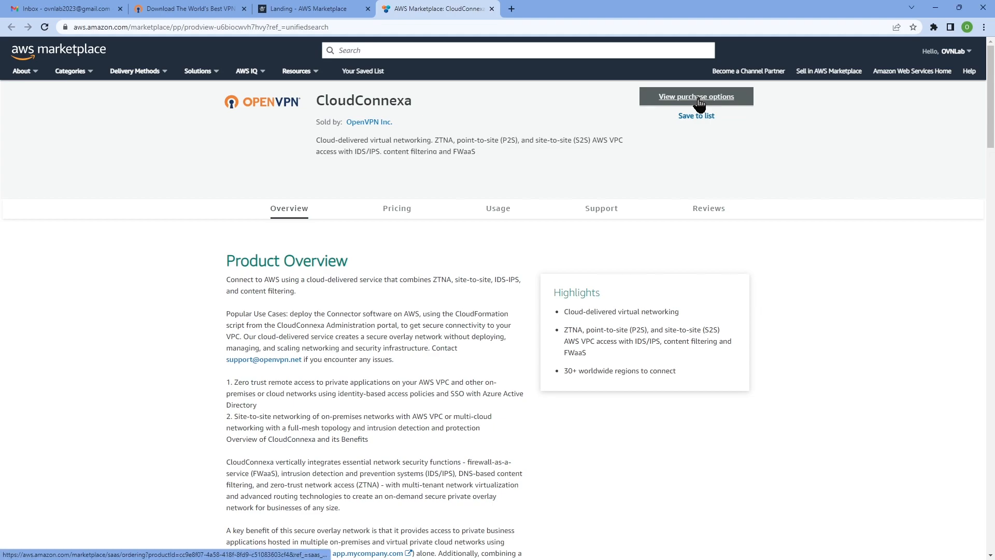
click(695, 96)
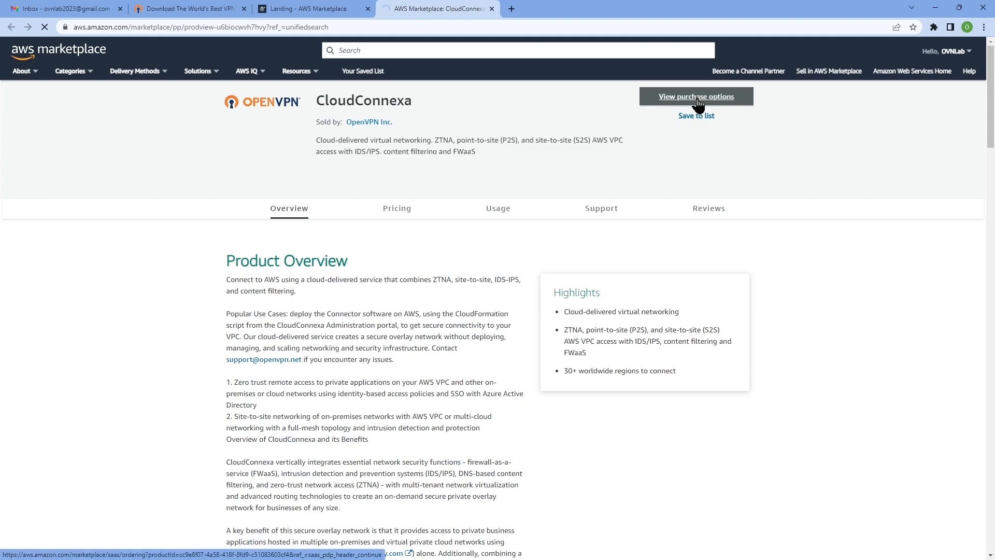
- On Configure your Software Contract, choose the 12-month duration and leave Auto Renew set to Yes
click(695, 97)
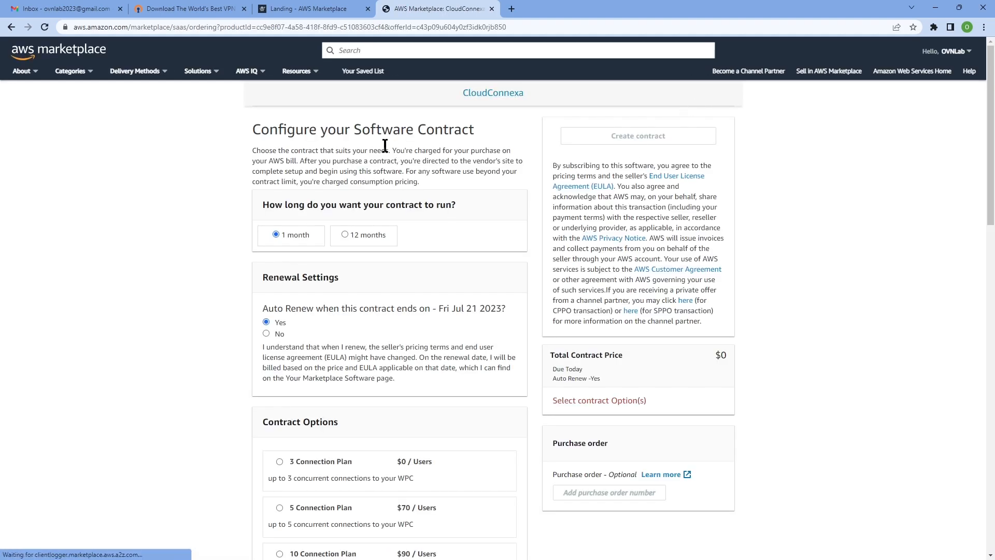
double_click(273, 205)
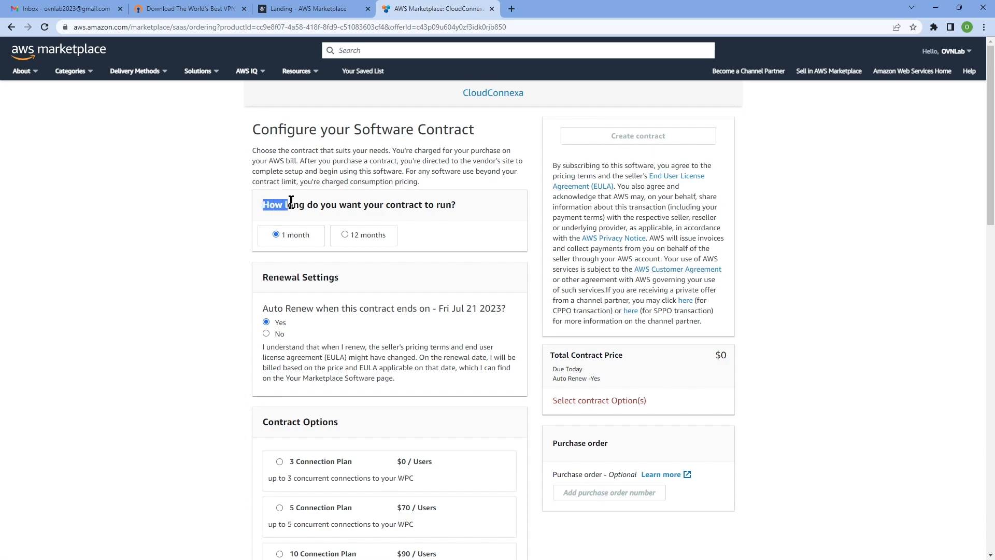
triple_click(358, 204)
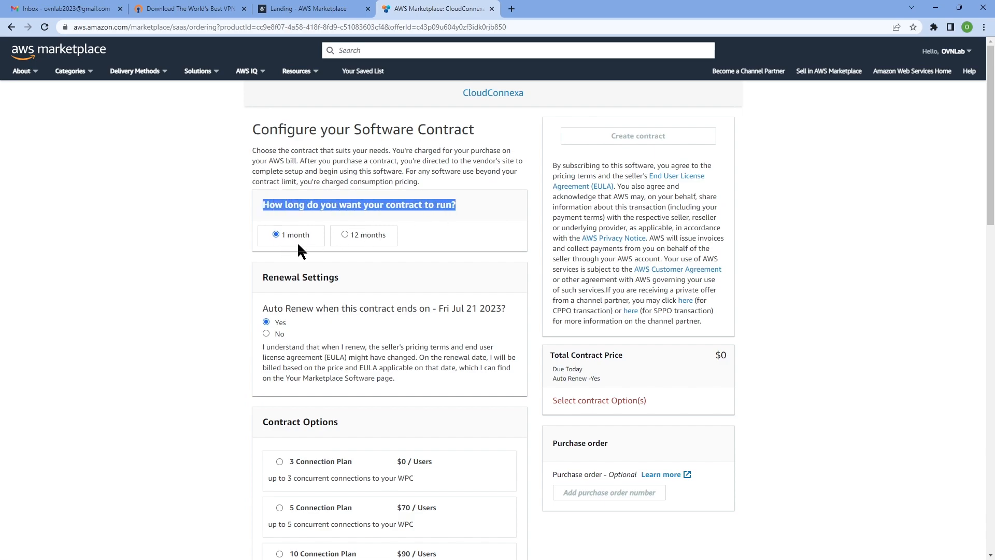
click(344, 235)
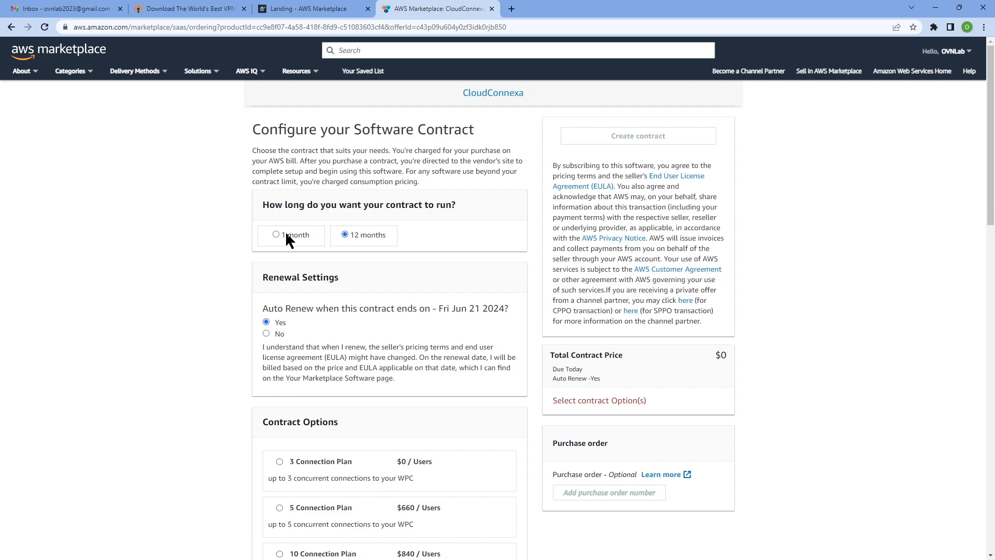
click(275, 234)
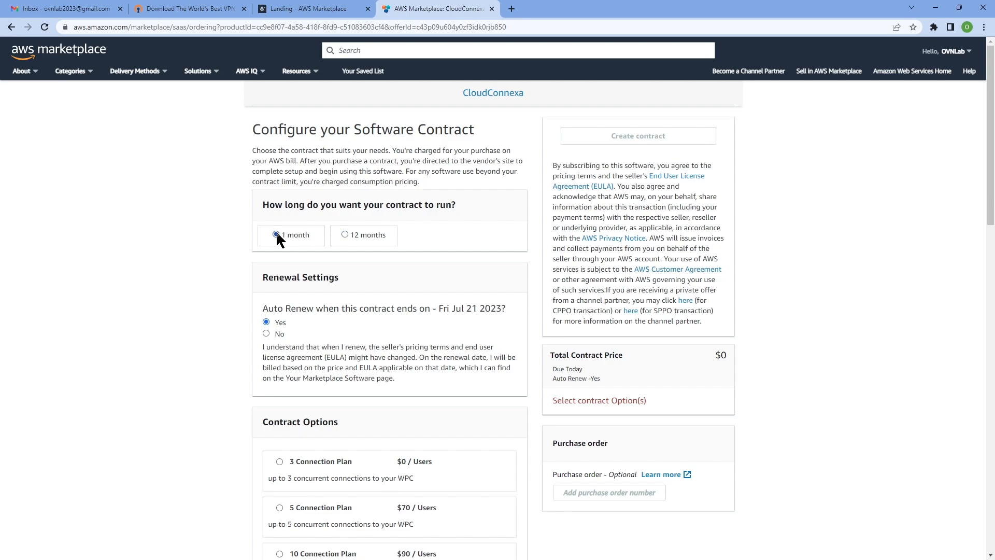
click(345, 235)
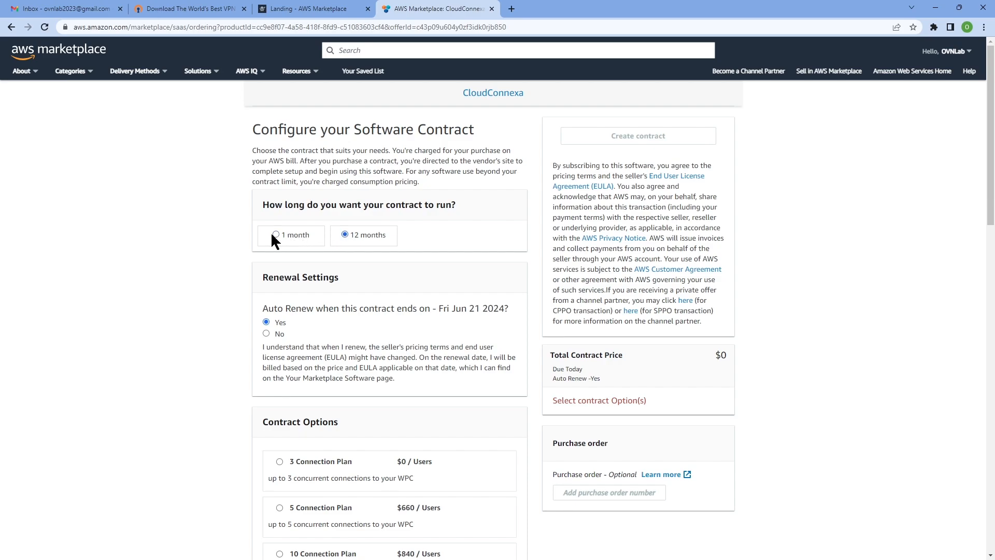
mouse_move(482, 309)
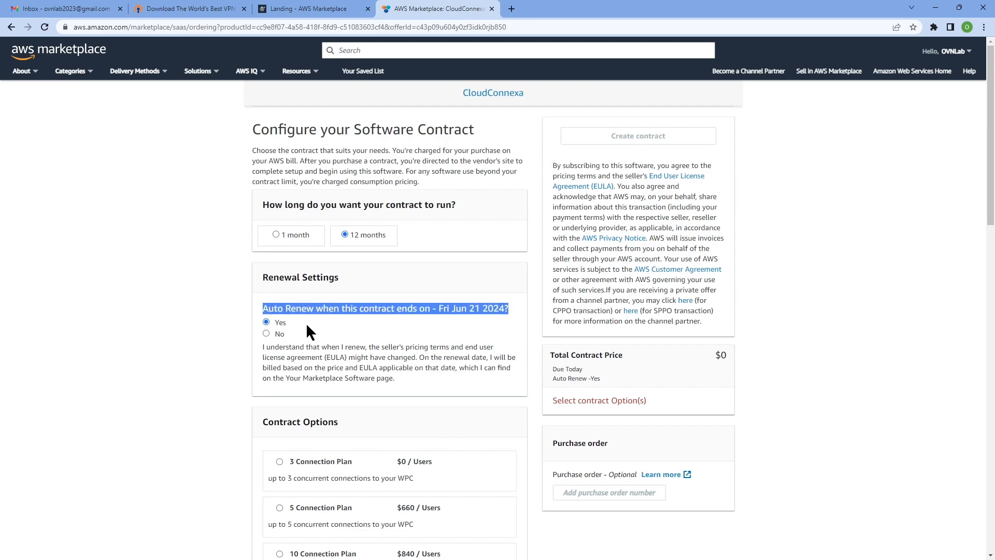
click(266, 333)
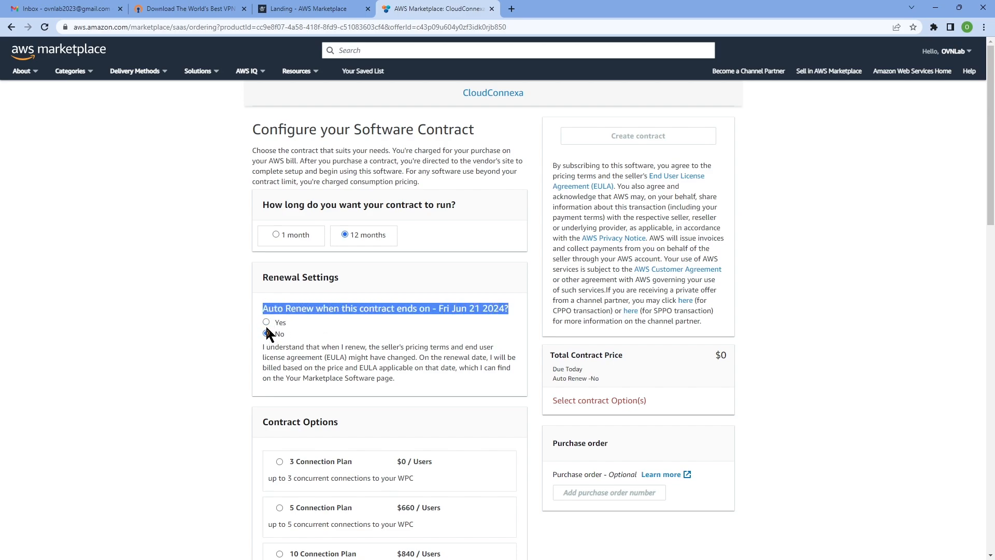
click(266, 321)
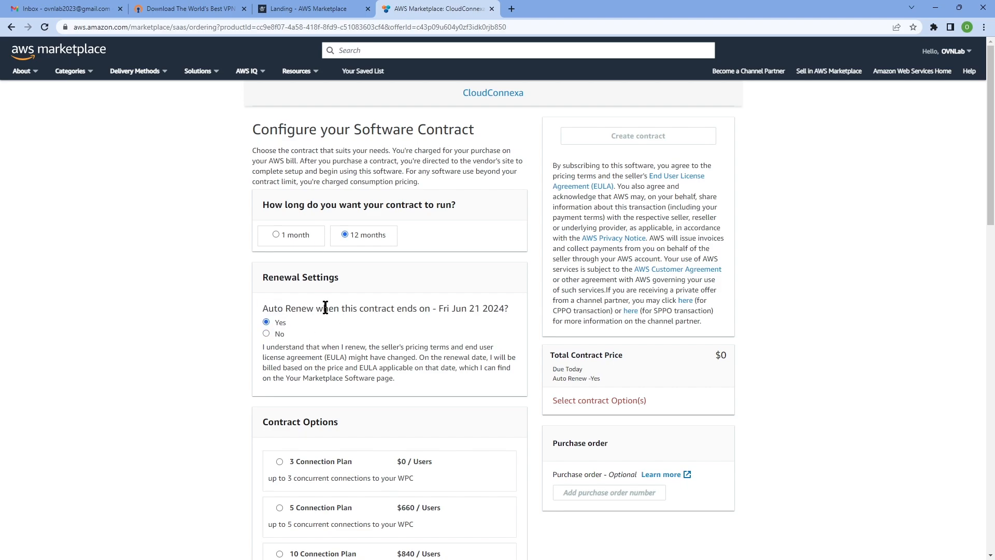
- Review the Contract Options and select the free 3 Connection Plan, bringing the total to $0.00
scroll(down, 3)
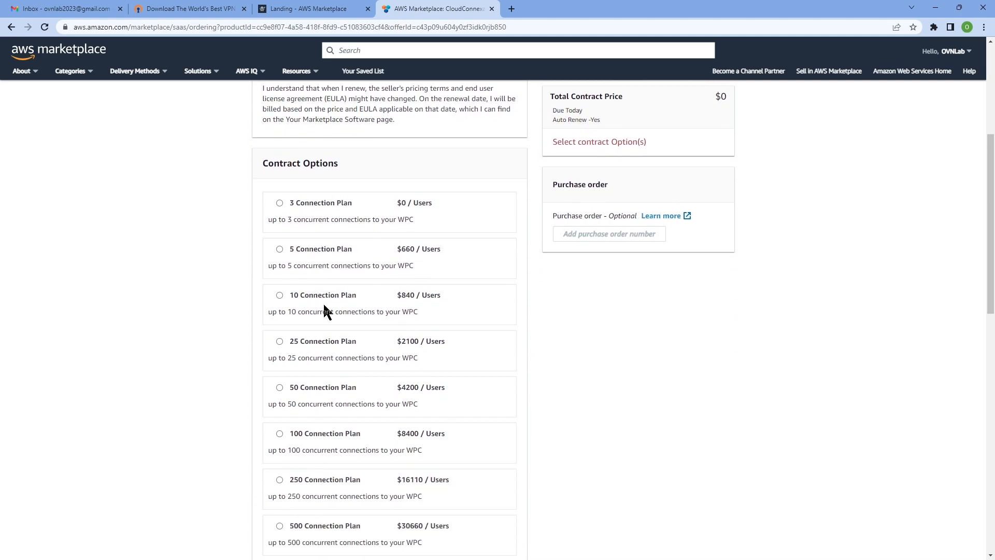
scroll(down, 3)
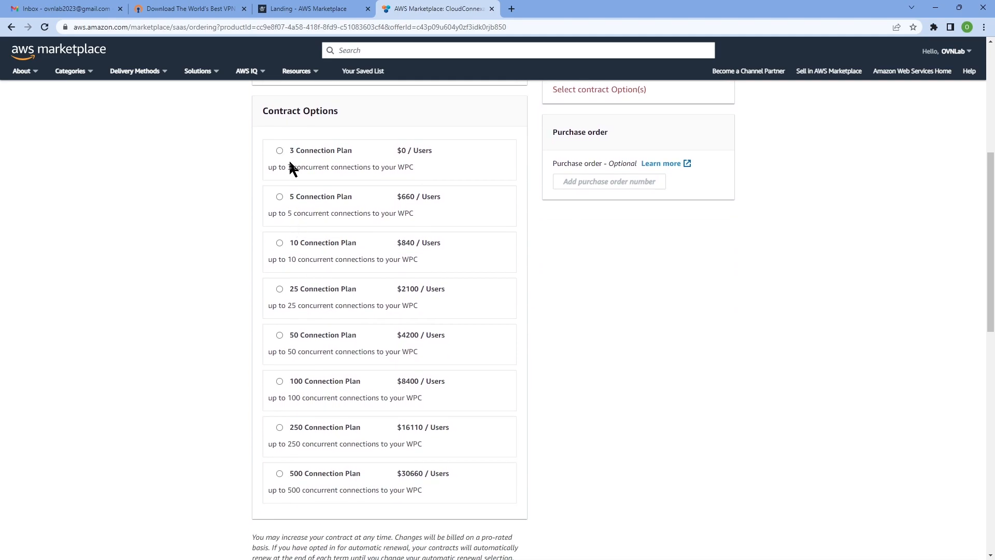
mouse_move(282, 250)
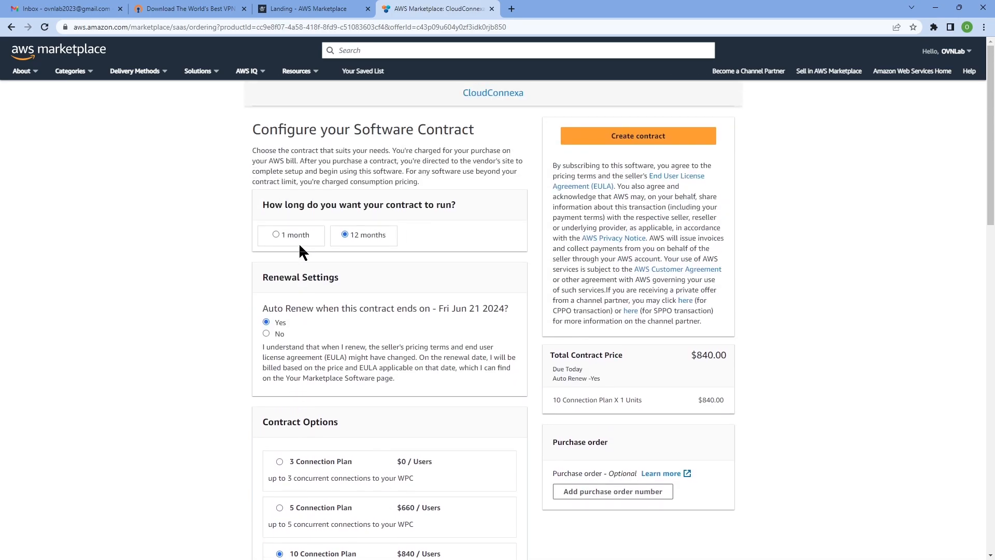
mouse_move(296, 245)
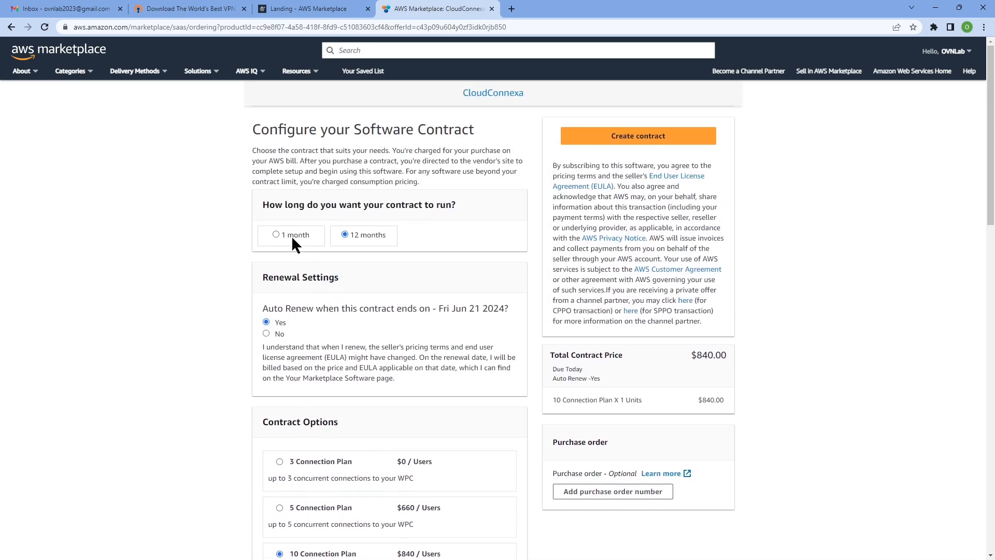
mouse_move(689, 360)
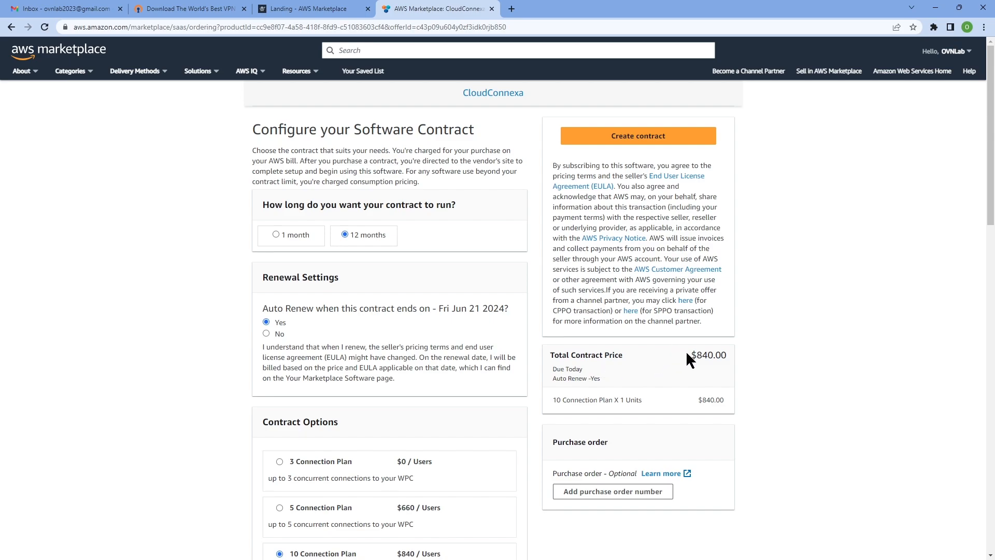
mouse_move(692, 401)
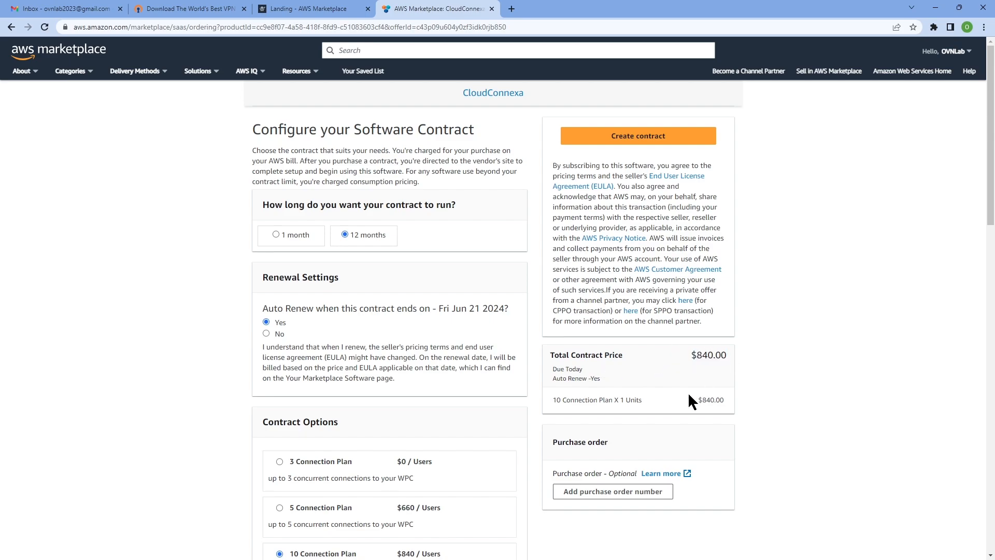
double_click(597, 401)
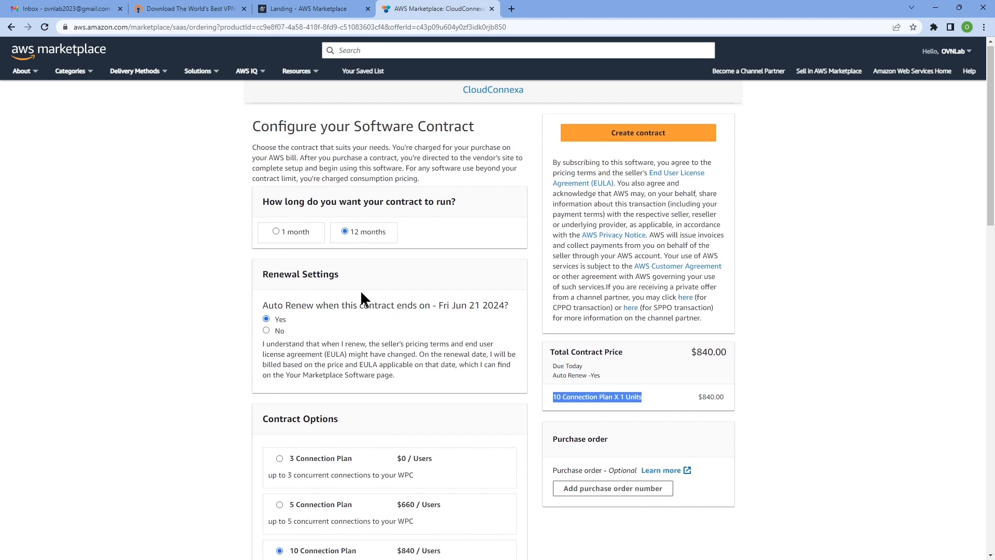
scroll(down, 3)
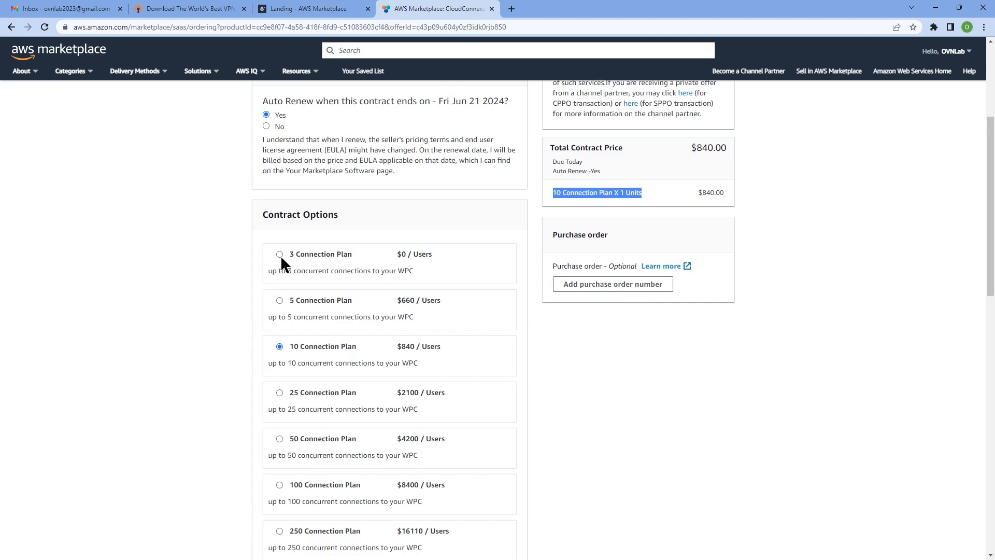
mouse_move(292, 265)
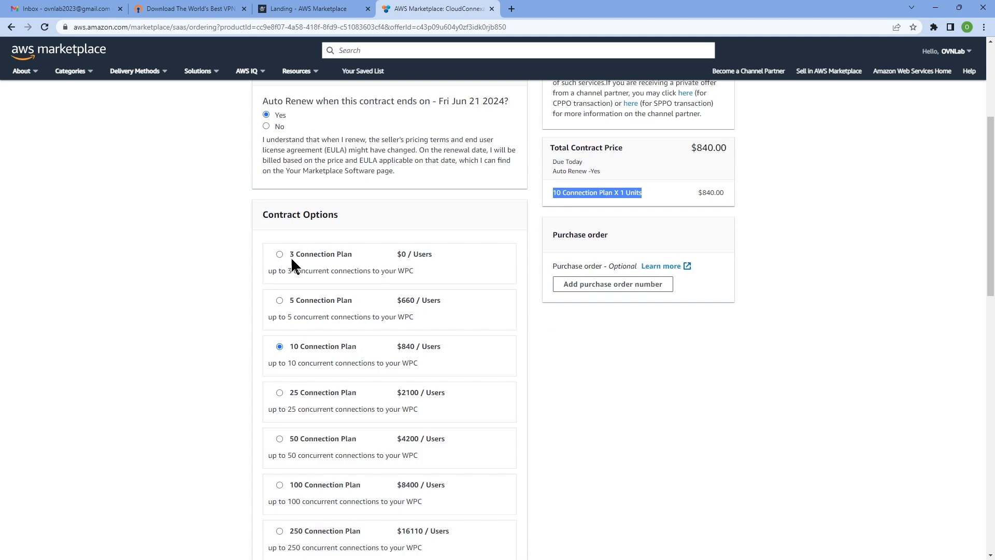
click(279, 254)
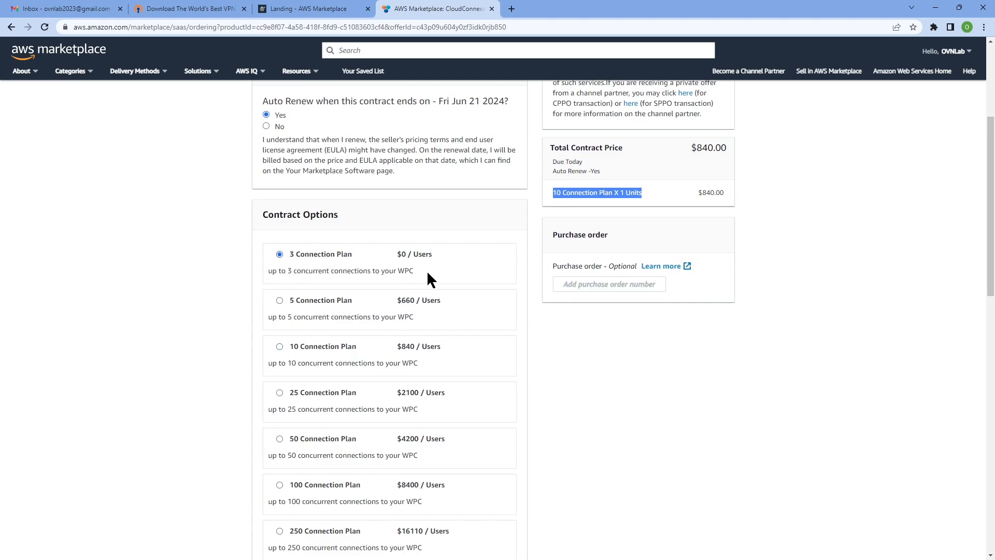
scroll(up, 3)
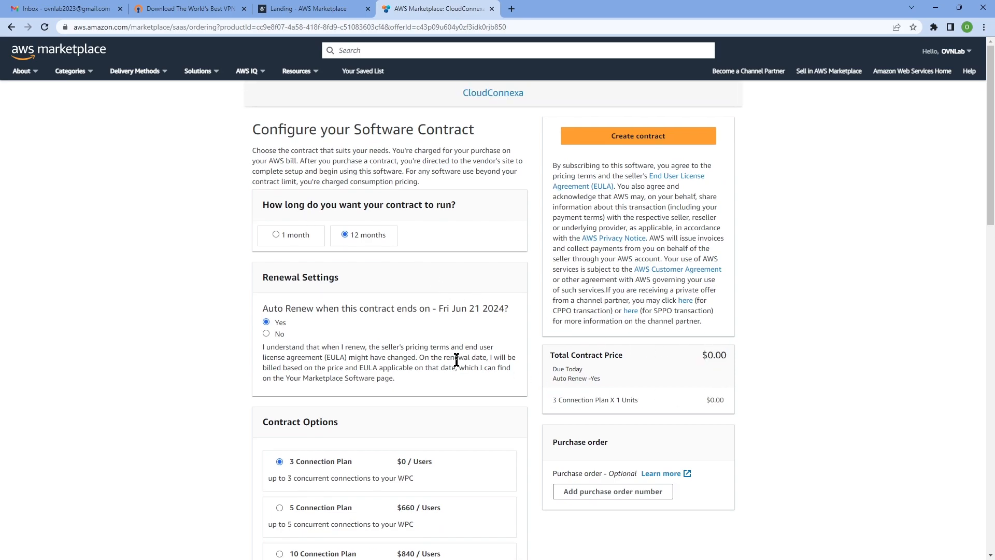
scroll(down, 3)
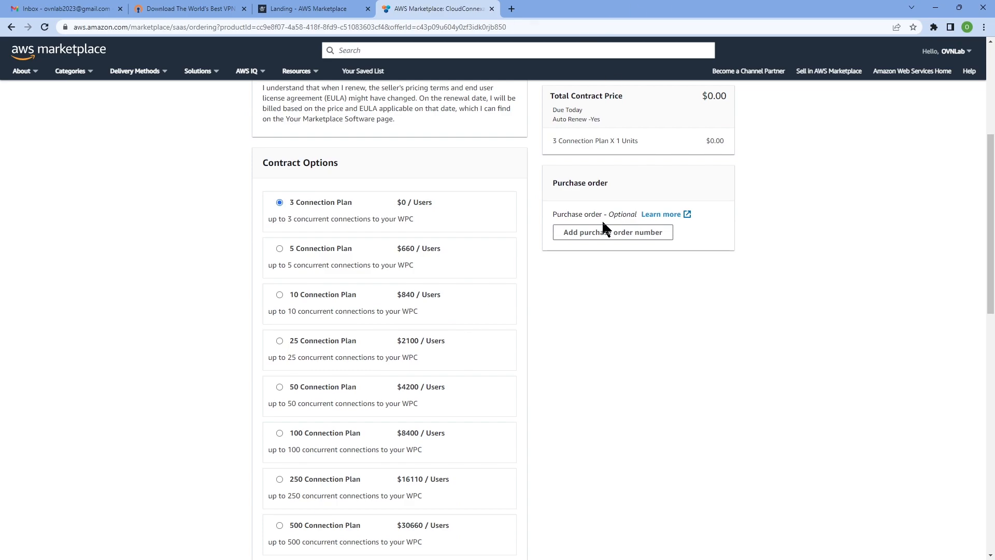
mouse_move(554, 186)
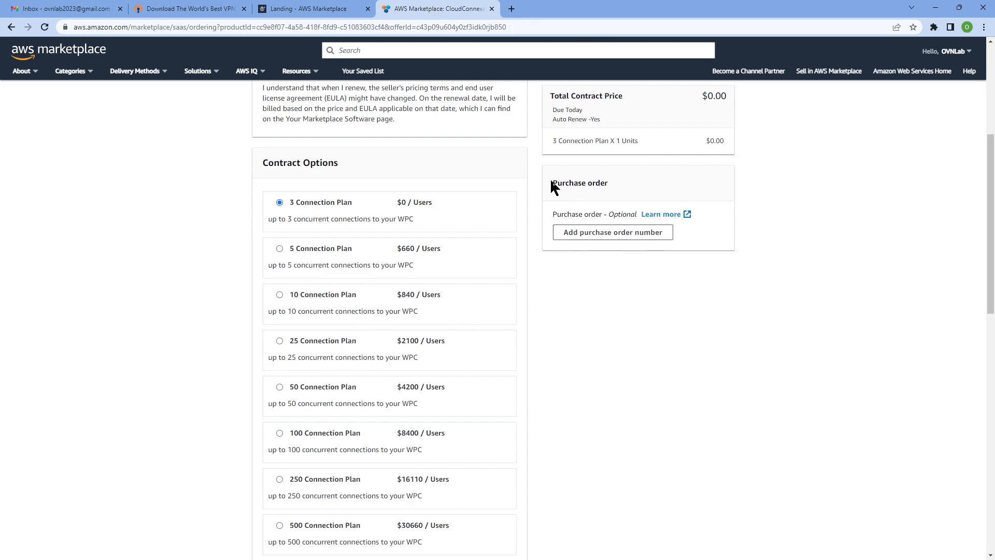
mouse_move(647, 238)
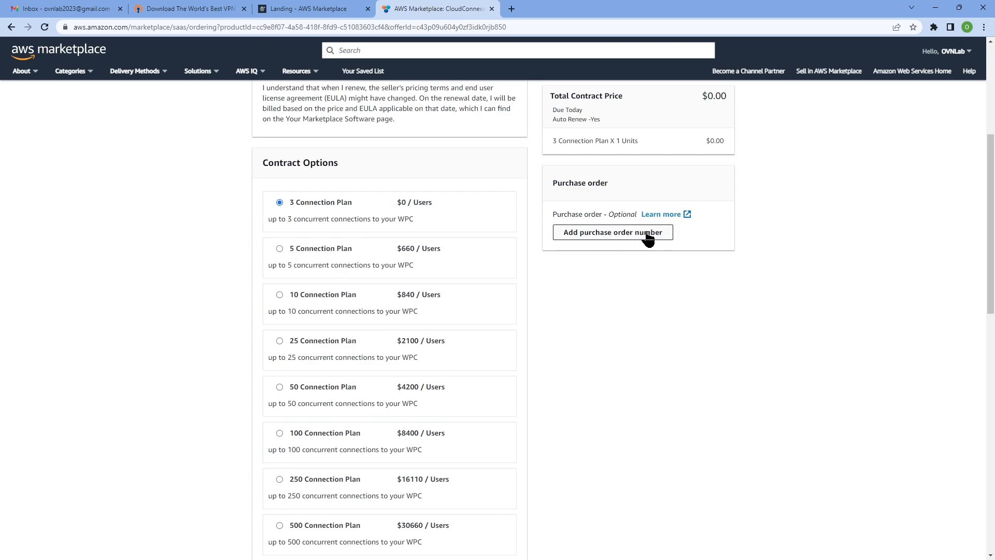
scroll(down, 3)
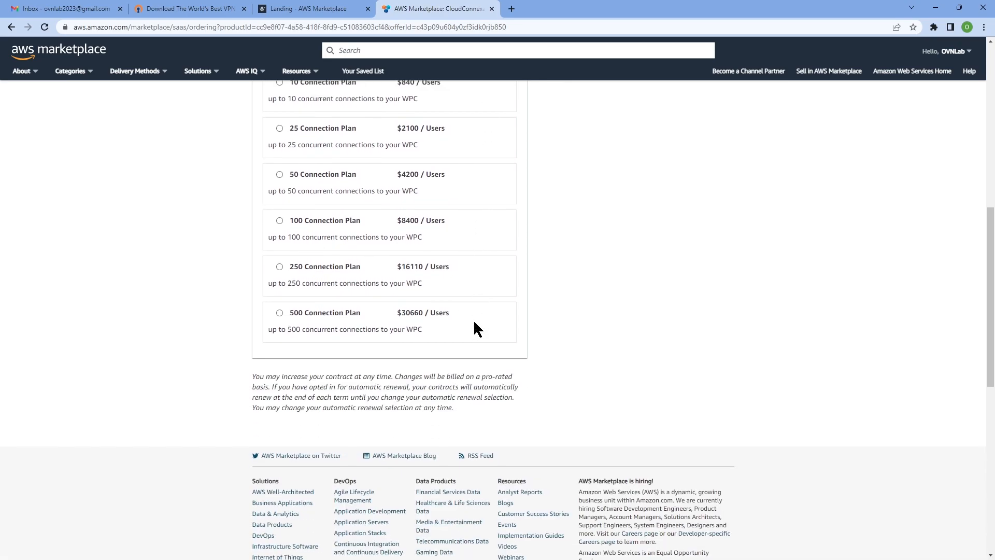
scroll(up, 3)
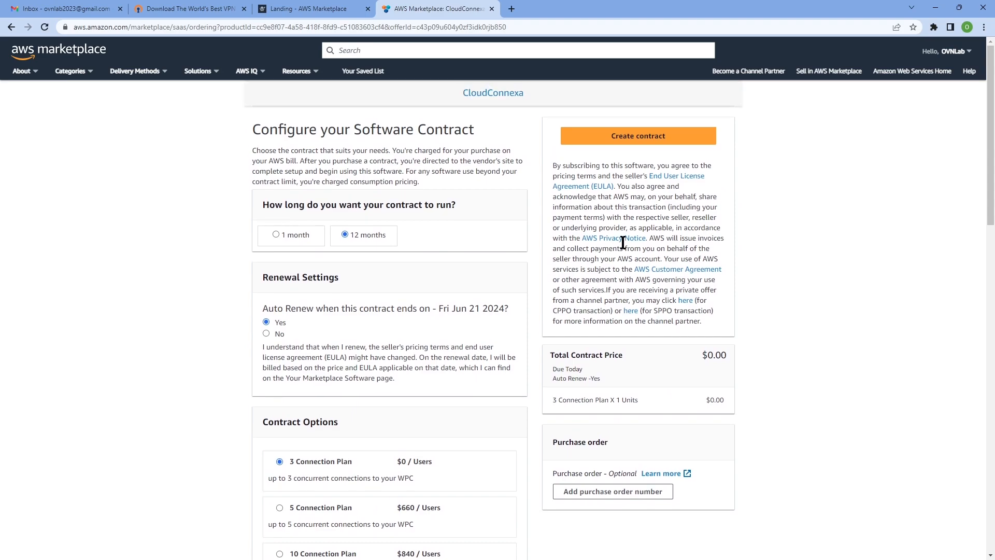
mouse_move(638, 136)
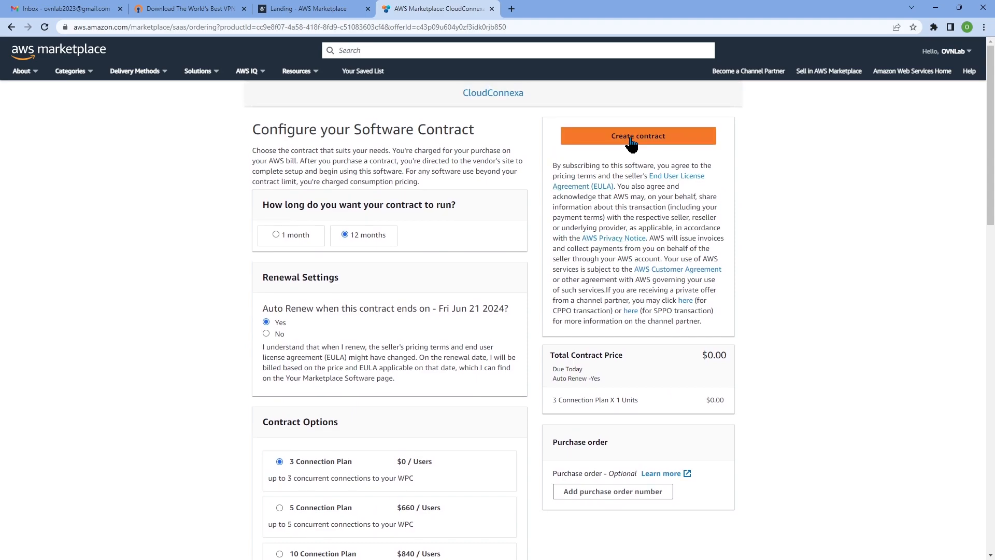
- Create the contract to bring up the purchase confirmation for 12 months, auto renew on, $0.00 due today
click(638, 136)
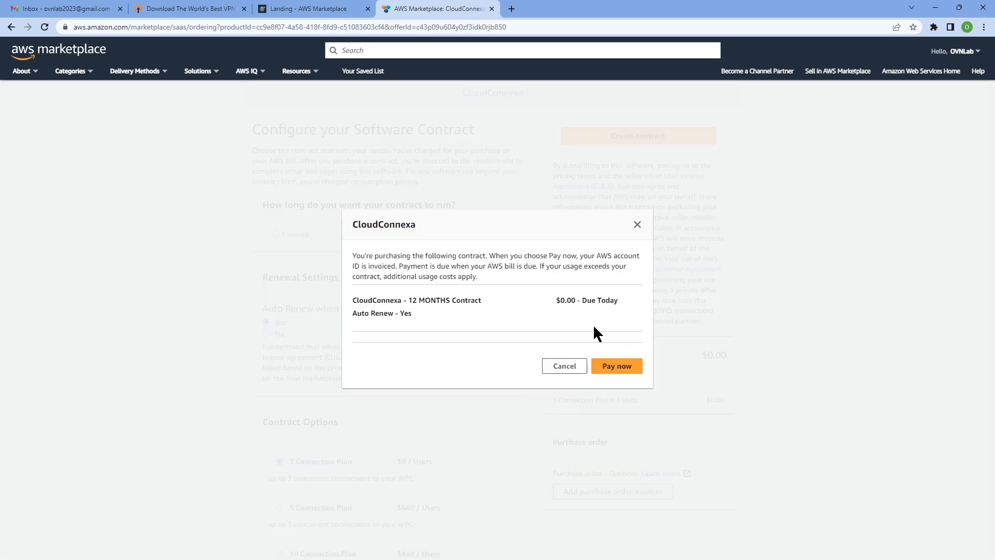
double_click(377, 255)
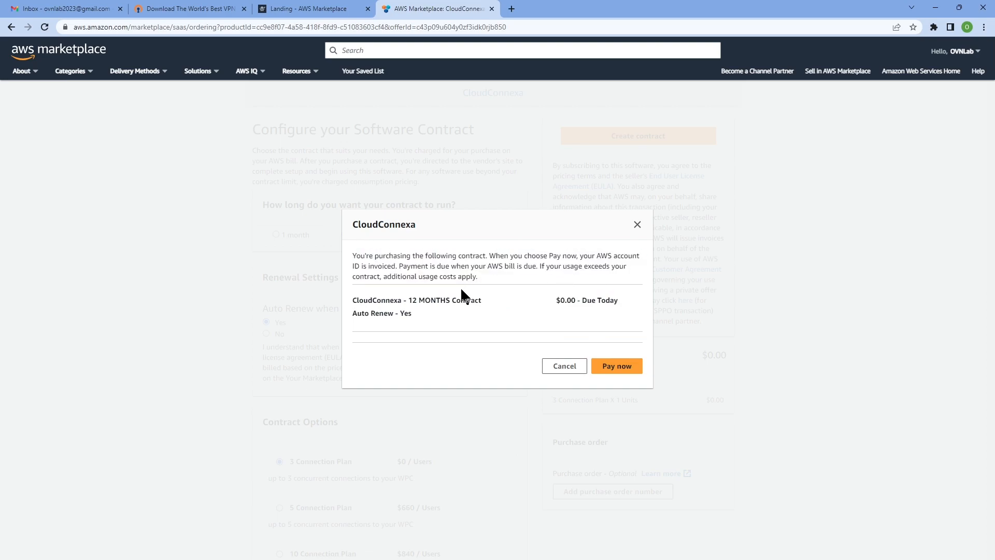
double_click(415, 300)
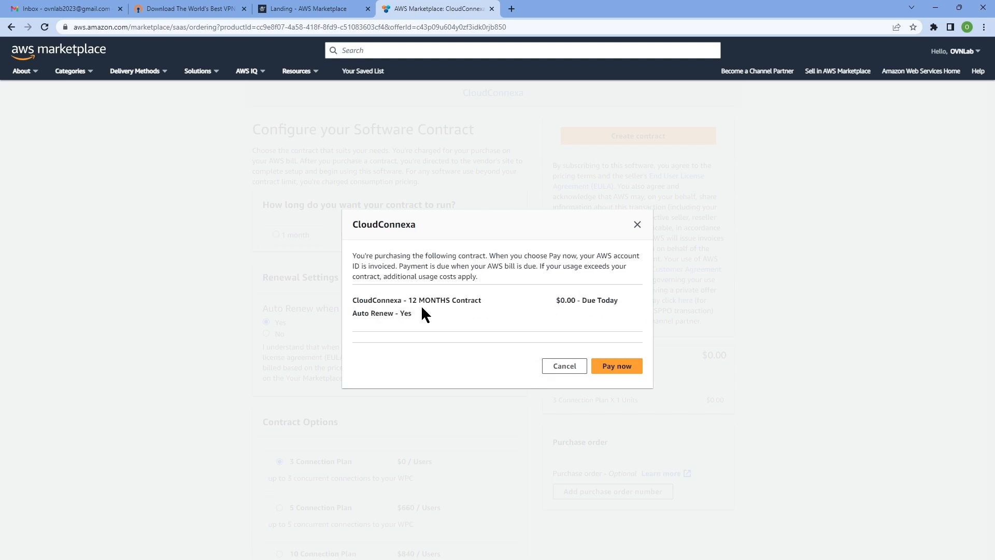
mouse_move(616, 366)
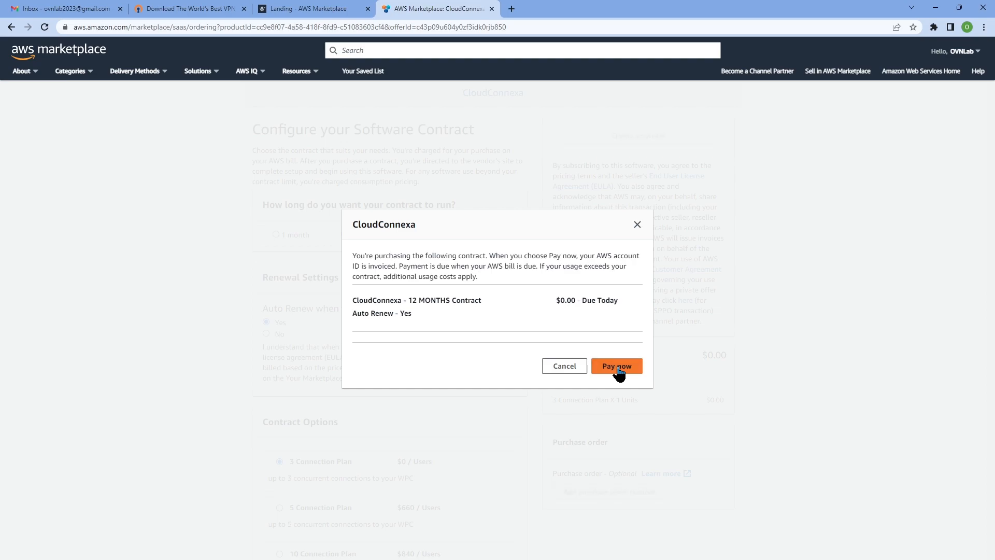
- Pay now to complete the CloudConnexa subscription and reach the success confirmation
click(616, 366)
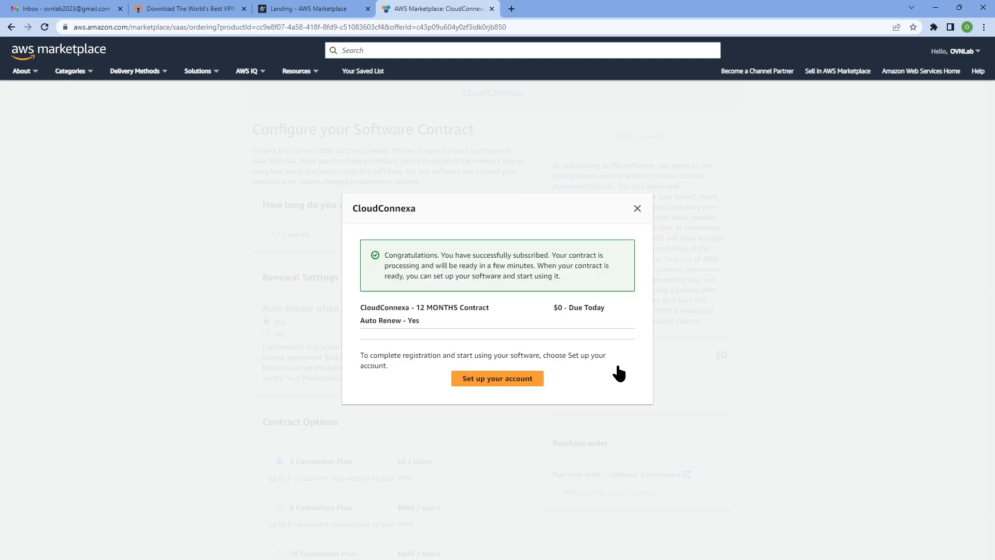
mouse_move(378, 257)
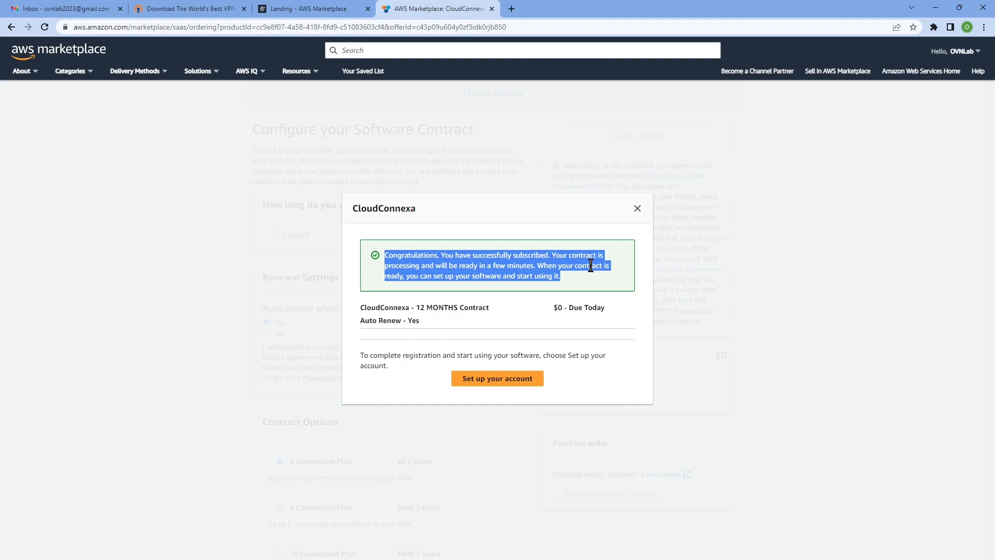
click(519, 320)
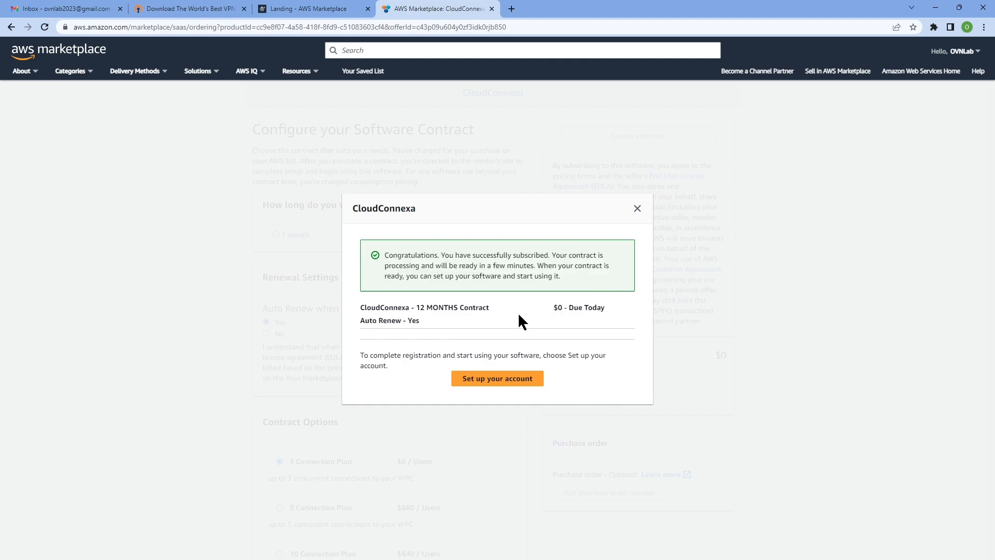
mouse_move(497, 378)
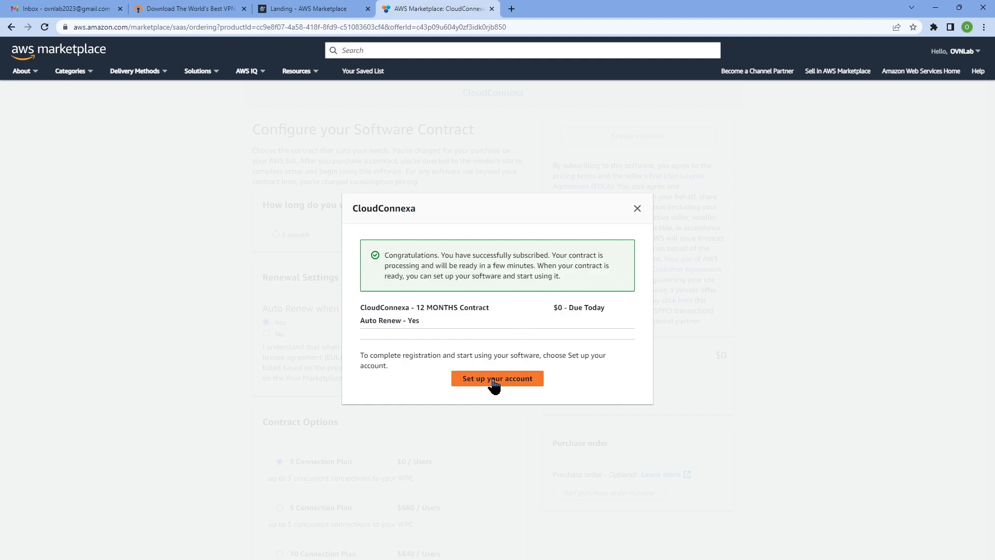
- Choose Set up your account to land on the OpenVPN SSO welcome page
click(497, 379)
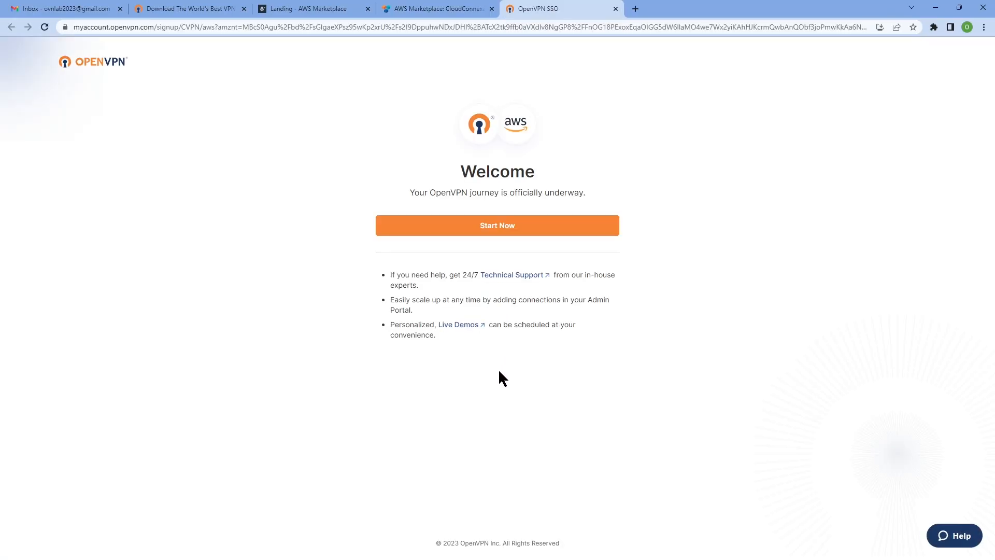
mouse_move(436, 191)
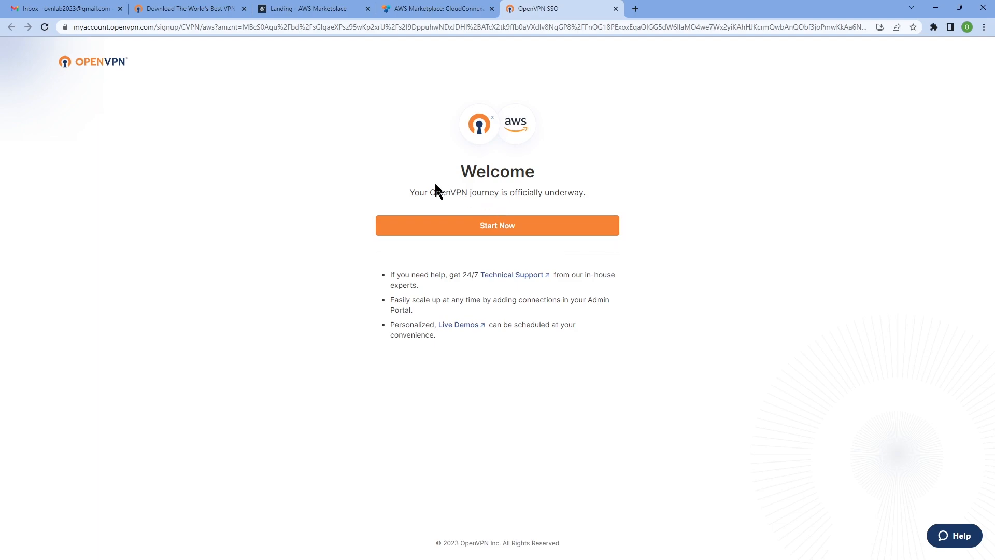
mouse_move(372, 271)
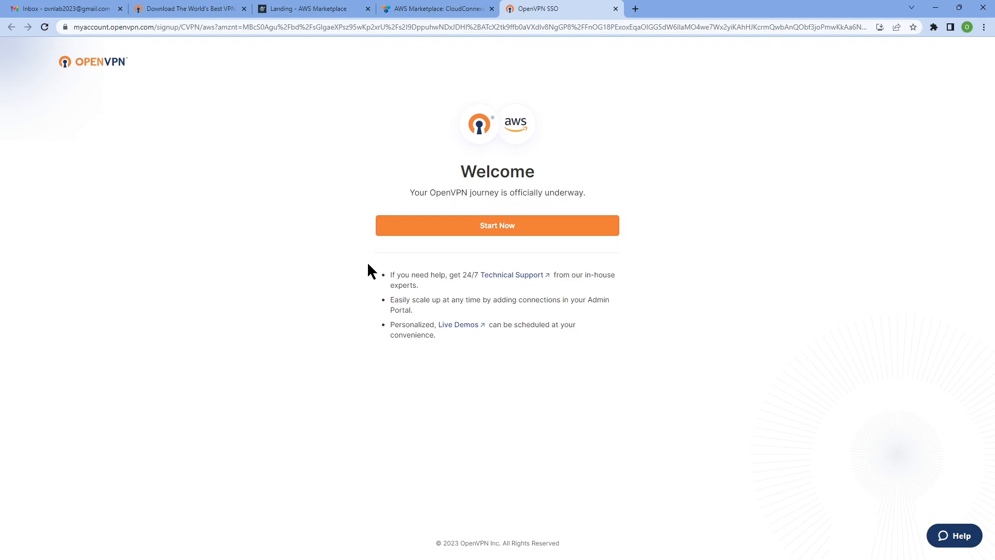
mouse_move(496, 225)
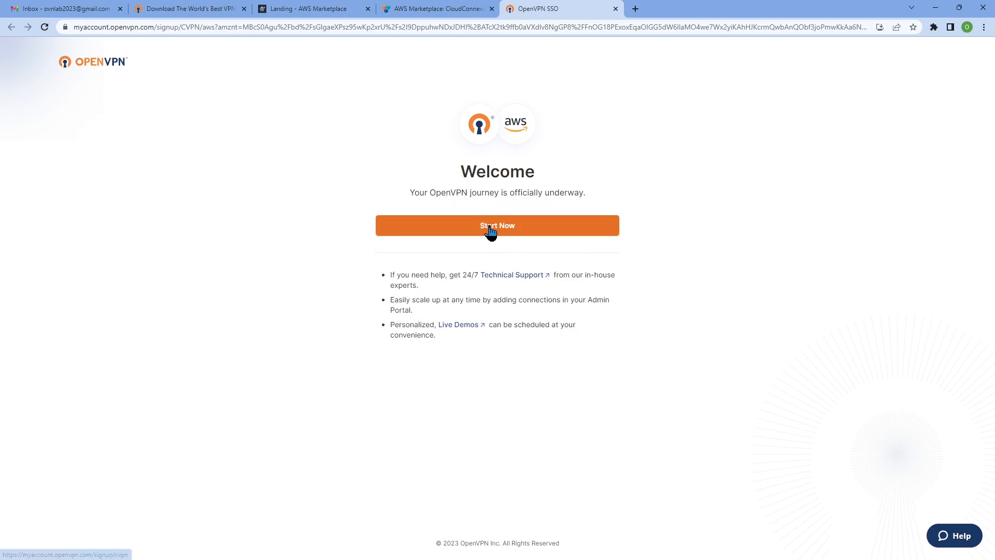
click(496, 225)
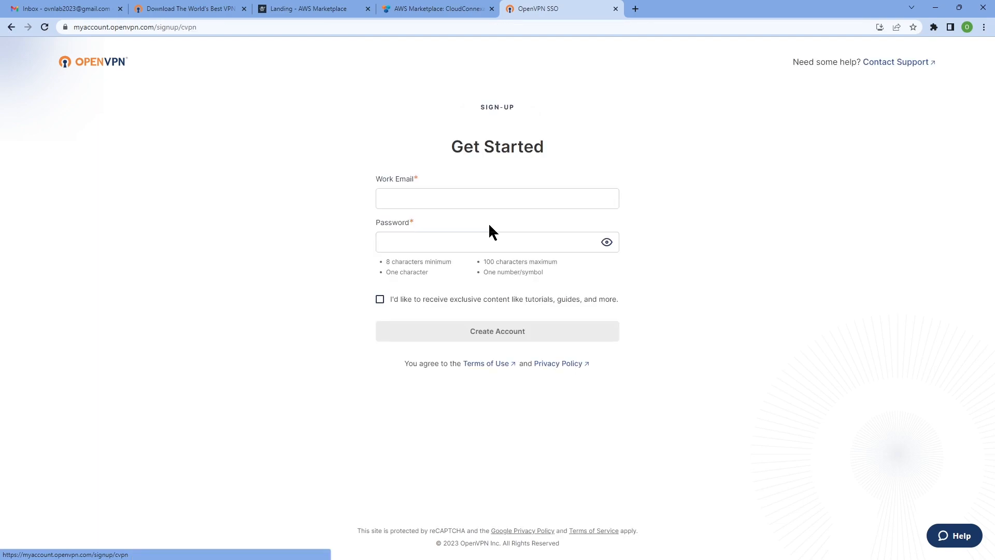
click(497, 198)
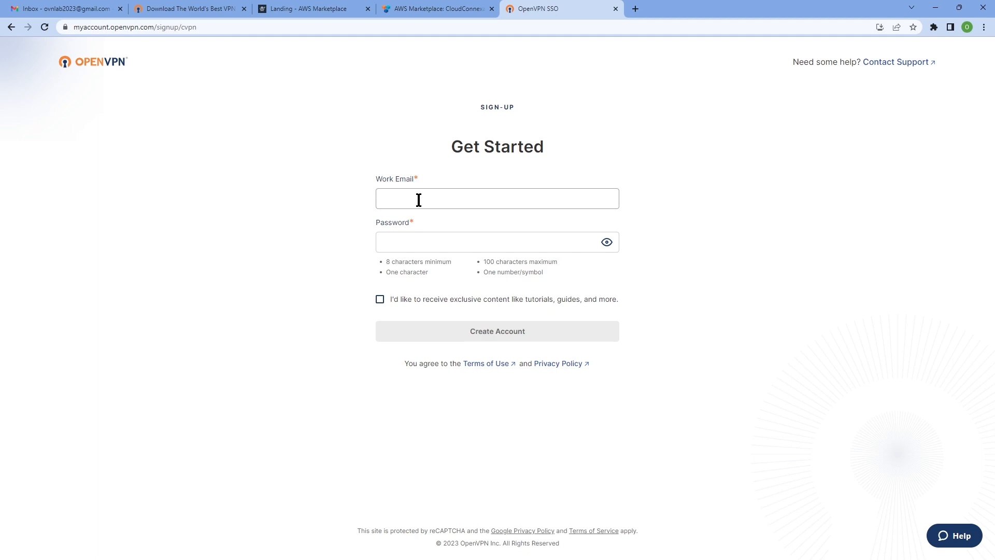
click(496, 198)
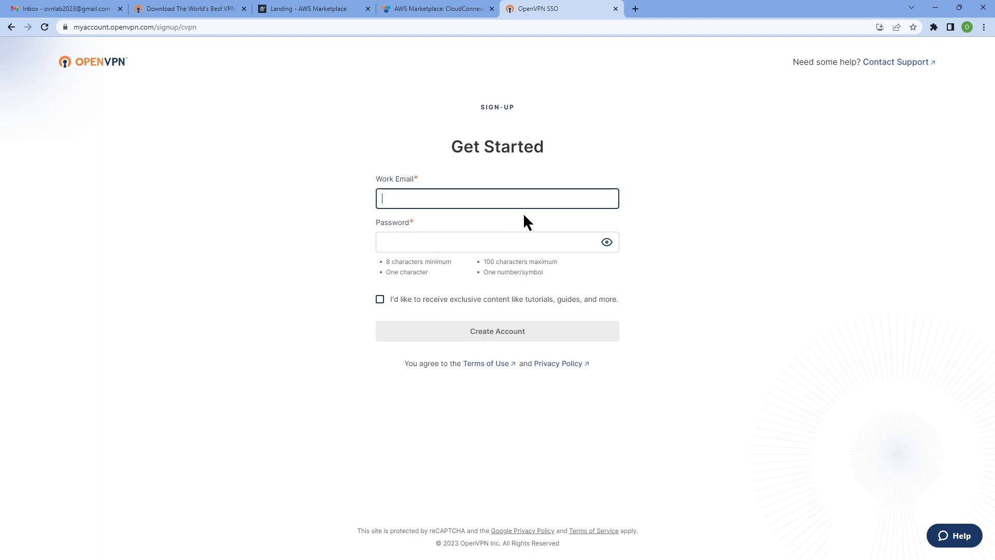
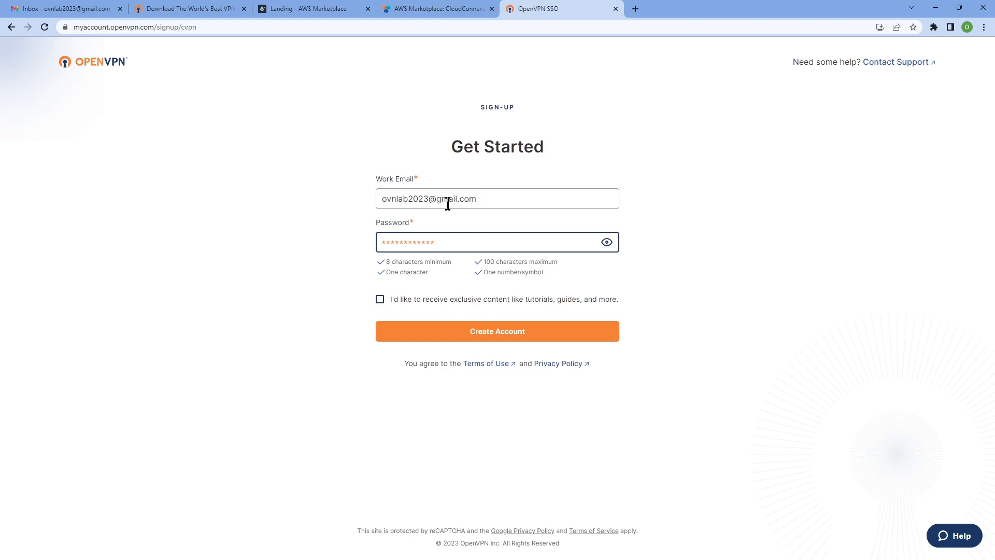
mouse_move(414, 308)
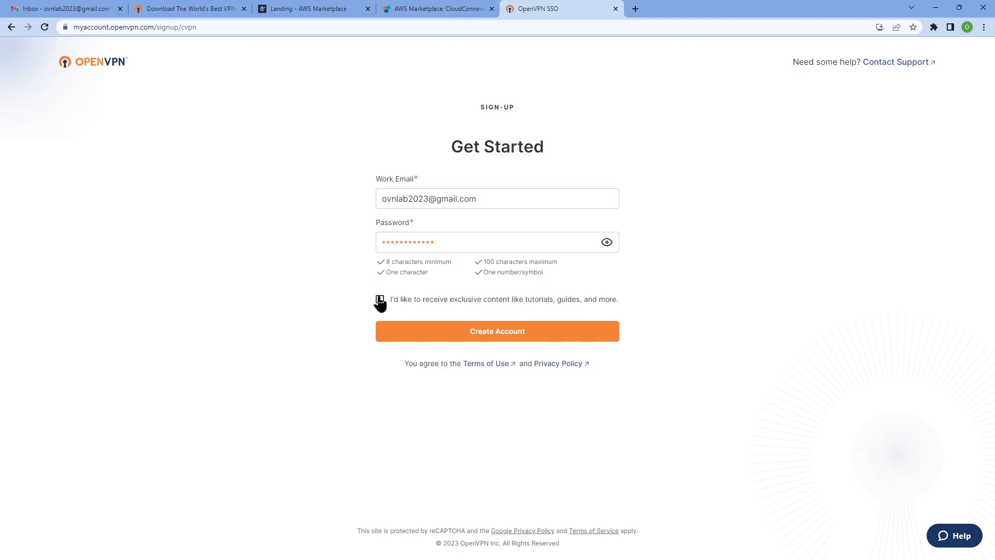
- Opt in to exclusive tutorials and guides and submit Create Account
click(379, 299)
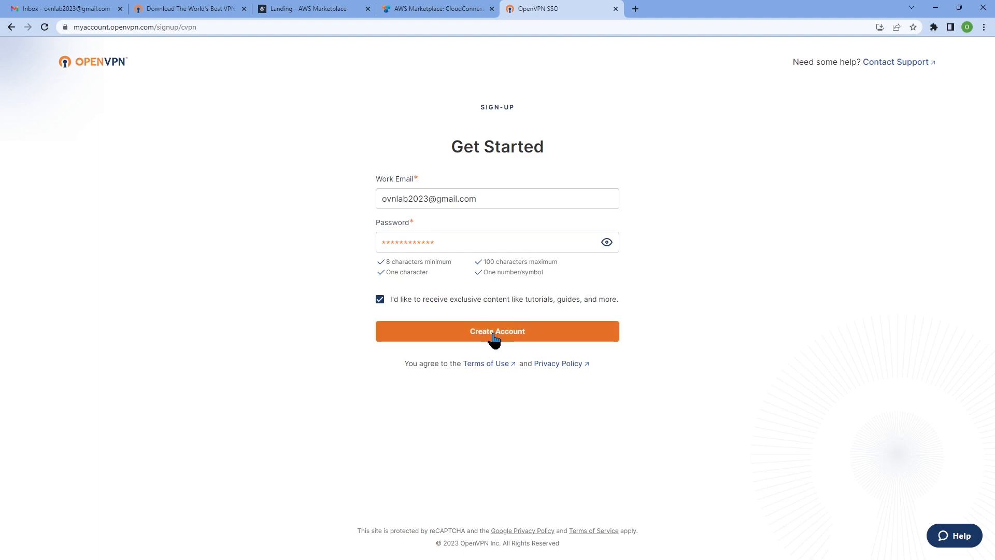
click(496, 330)
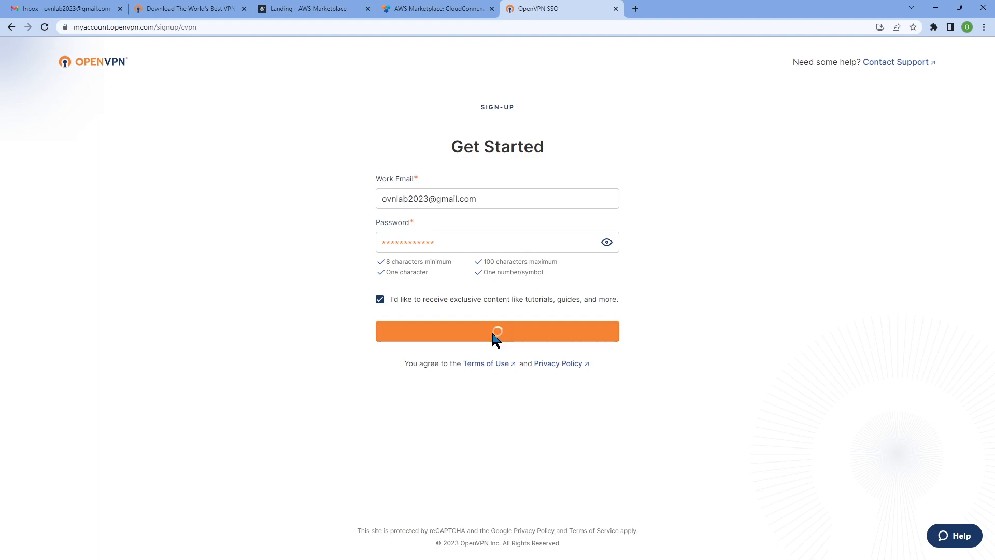
- Switch to Gmail and open the 'OpenVPN account registration code' email to read the code
click(497, 331)
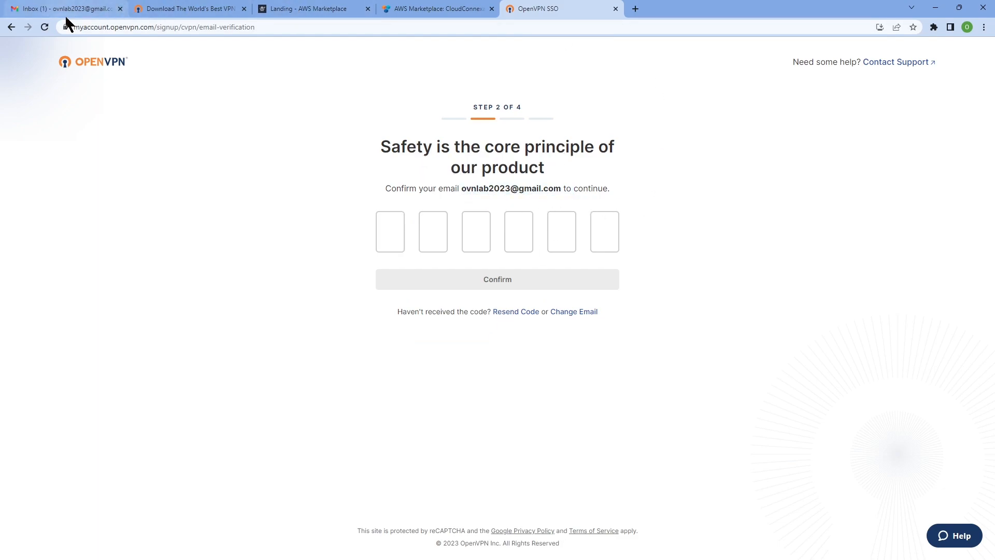
click(64, 9)
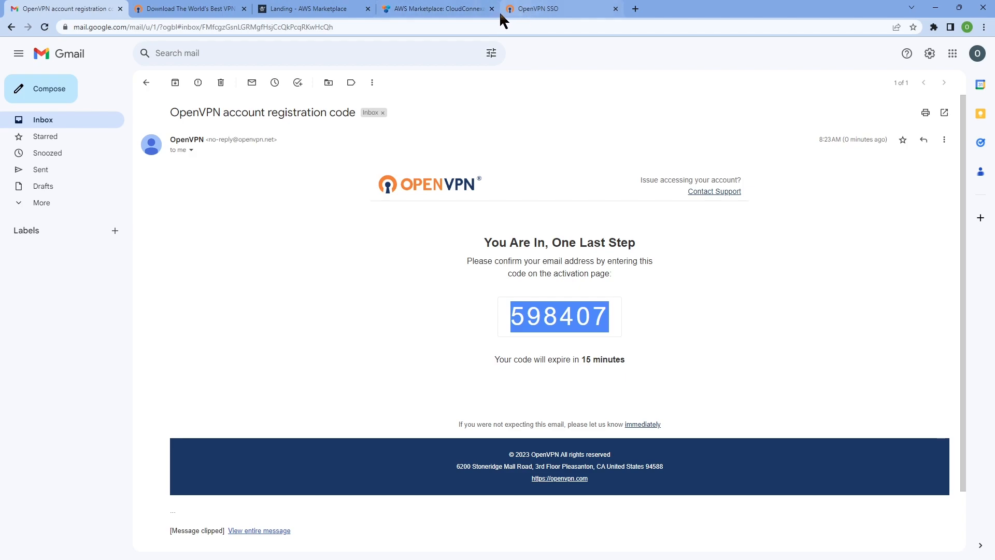
click(539, 9)
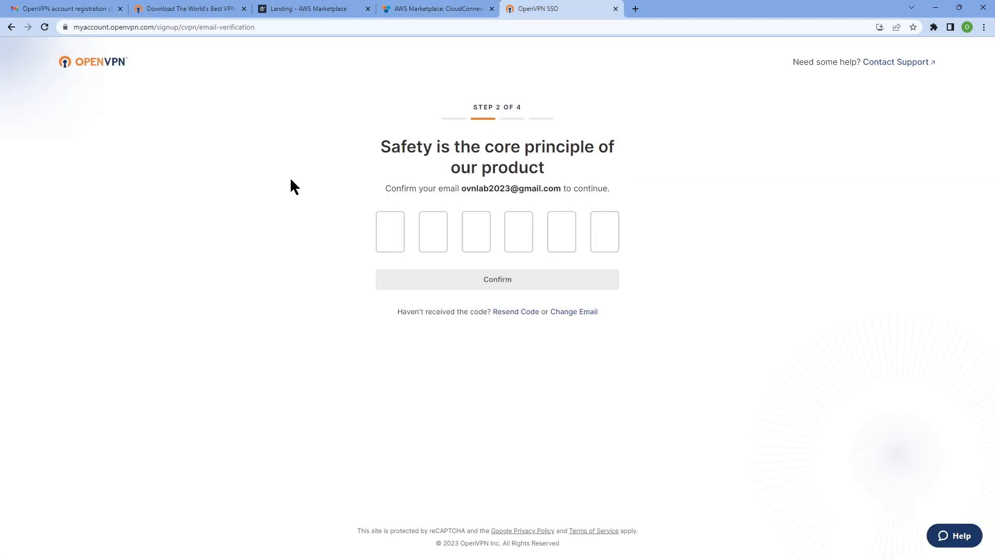
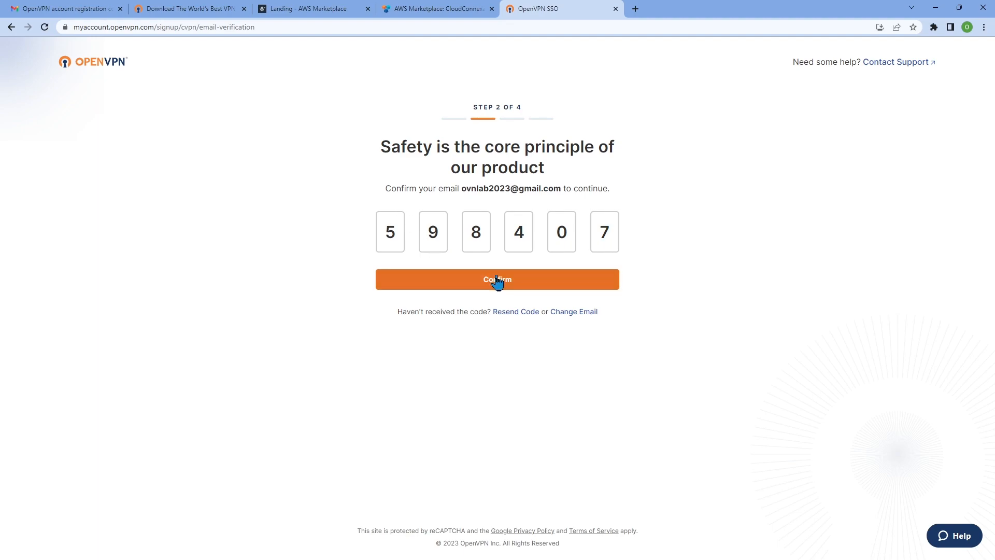
click(496, 279)
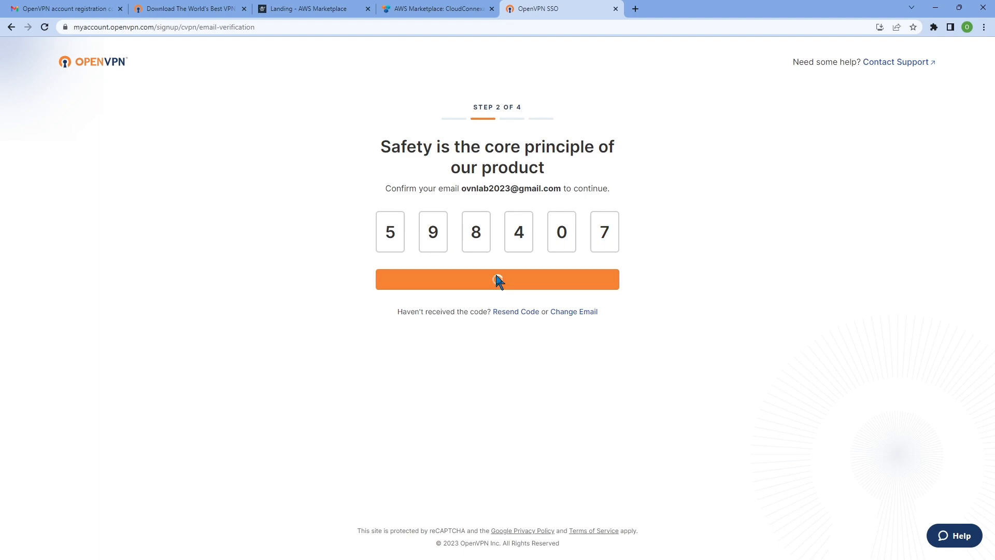
- Finish the profile with country United States and state CA selected
click(496, 279)
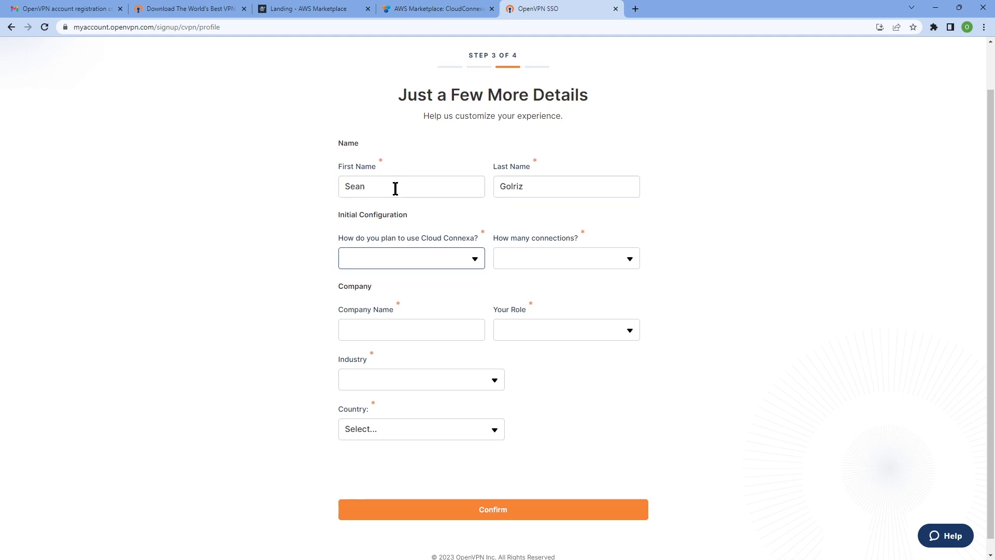
click(565, 429)
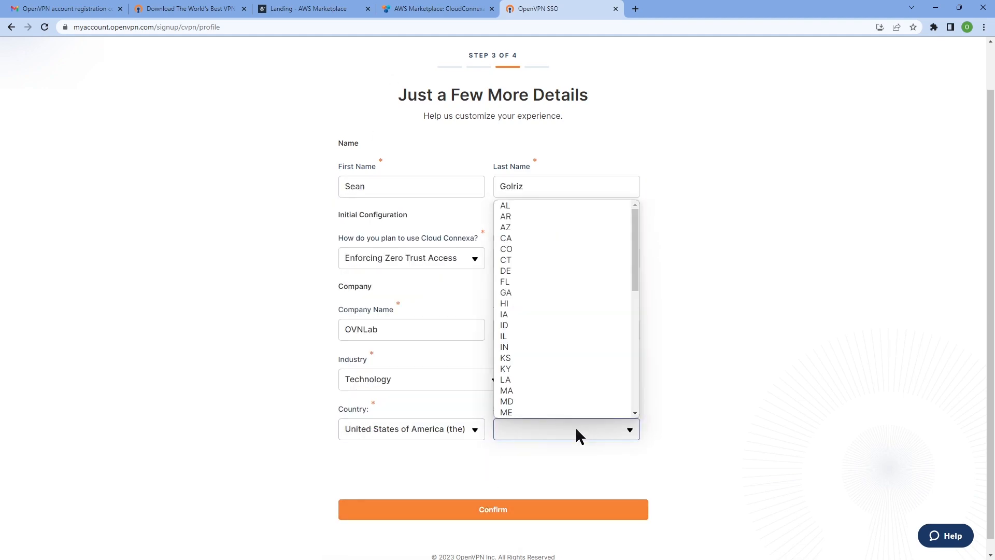
click(506, 239)
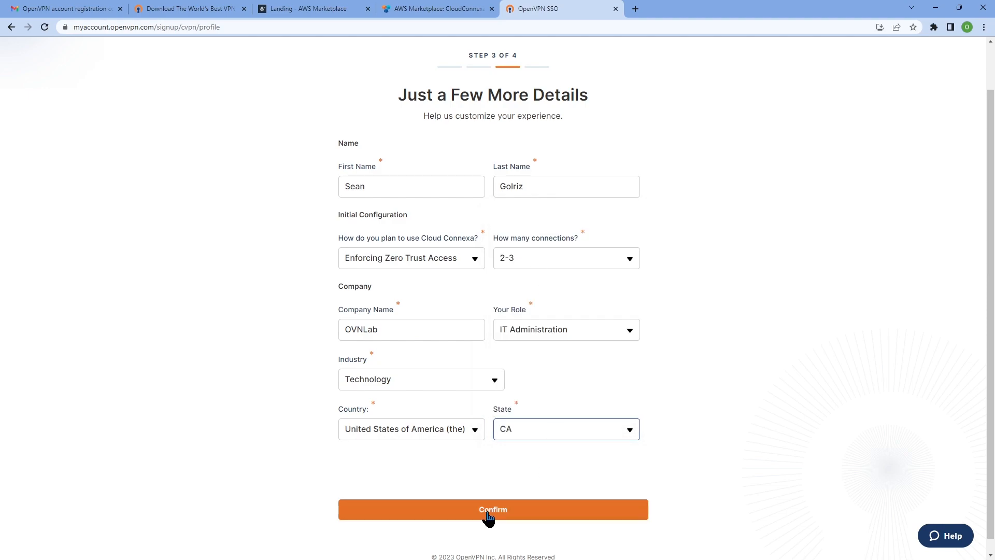
- Submit the profile and try Cloud ID ovnlab2023, which is rejected as already used
click(492, 509)
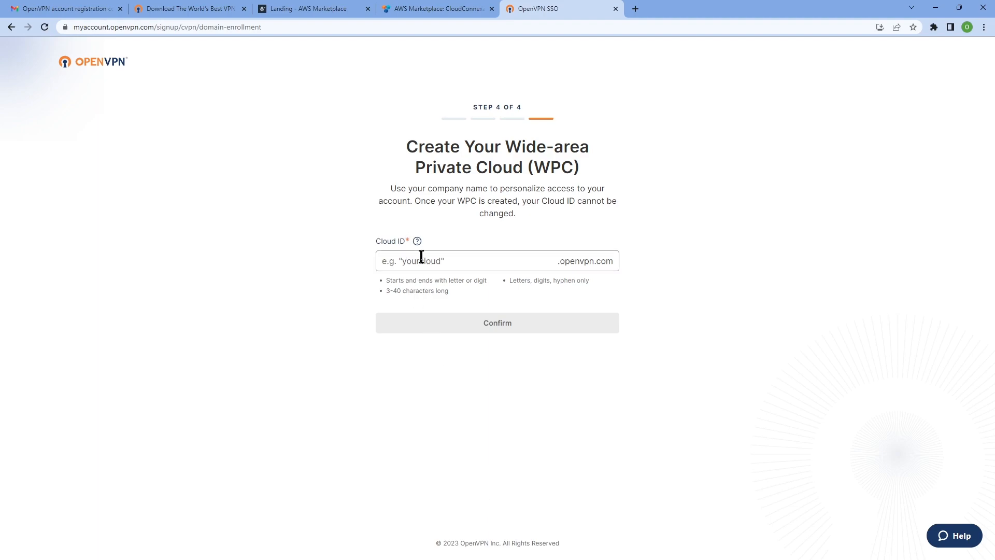
text(ov)
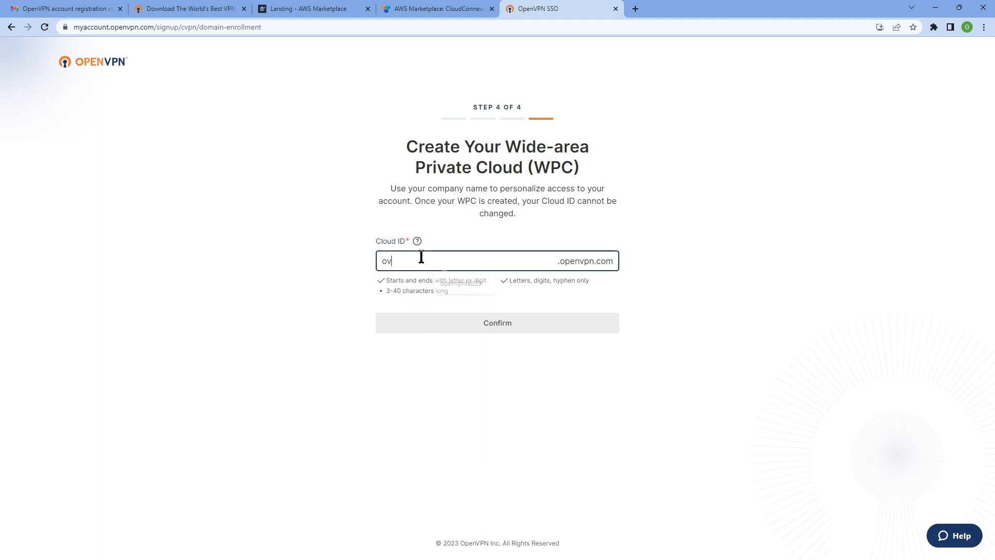
text(nlab2023)
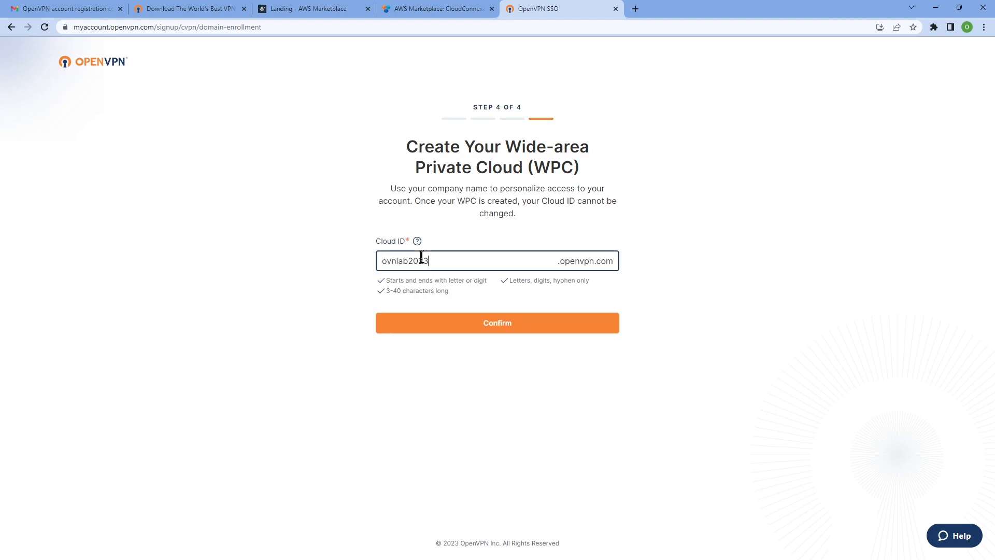
text(2)
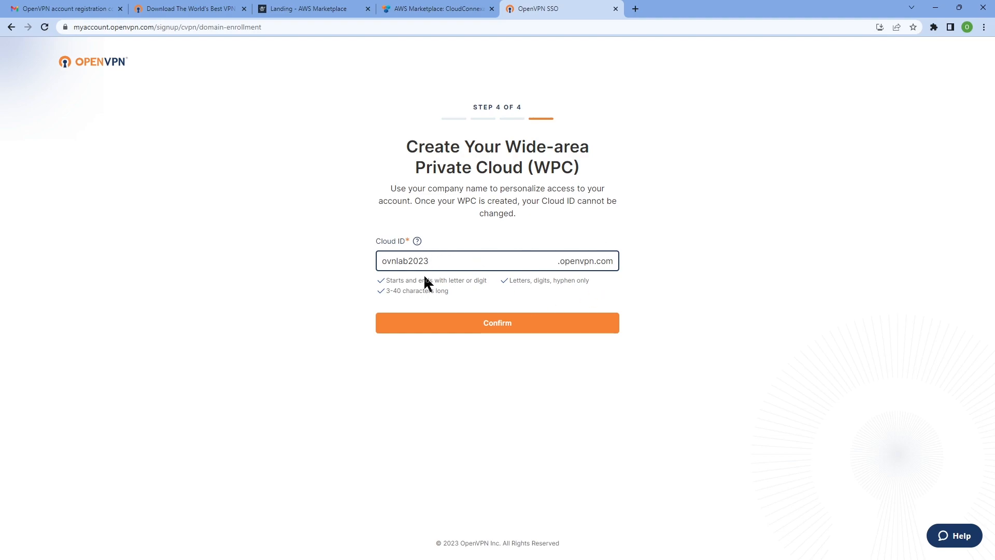
mouse_move(464, 197)
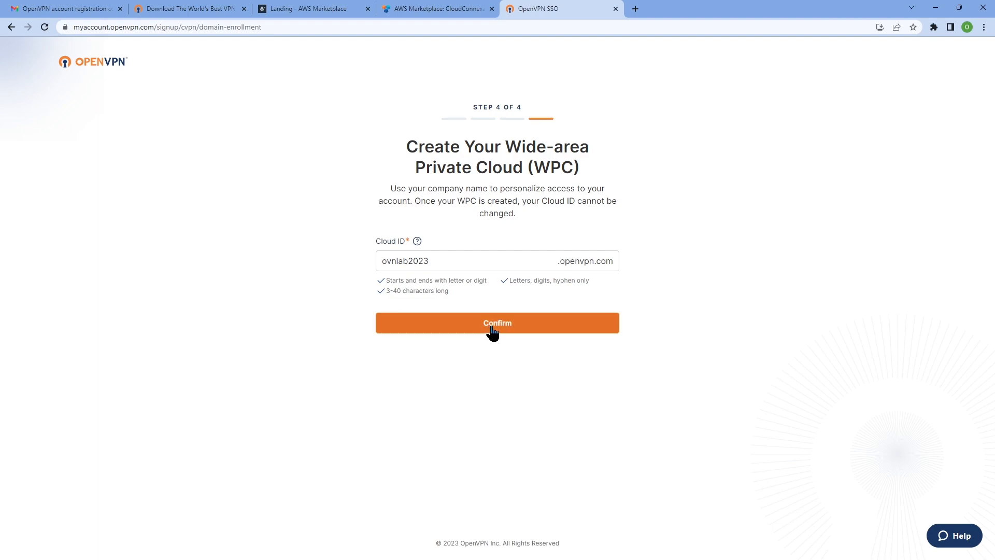
click(496, 322)
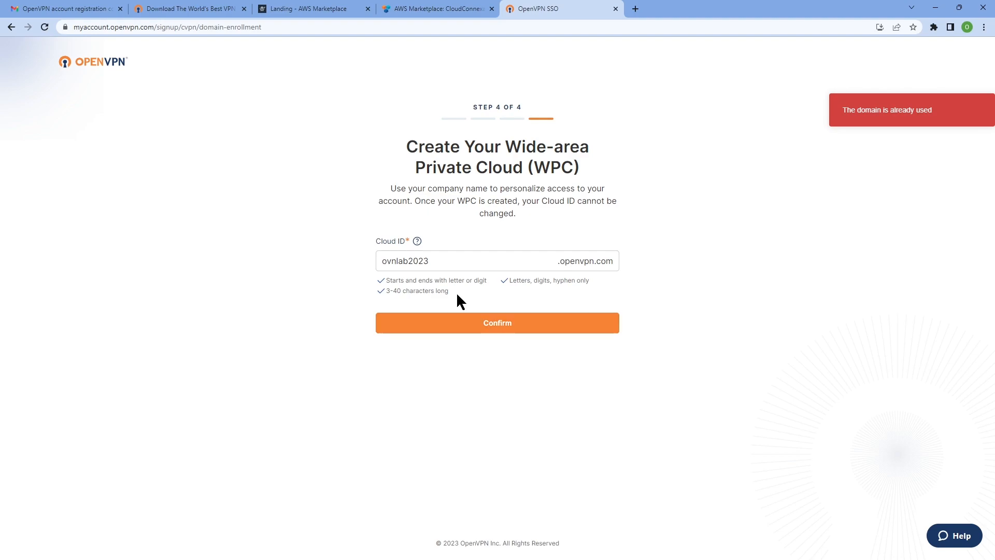
- Change the Cloud ID to ovnlab22023 and confirm it successfully
click(407, 260)
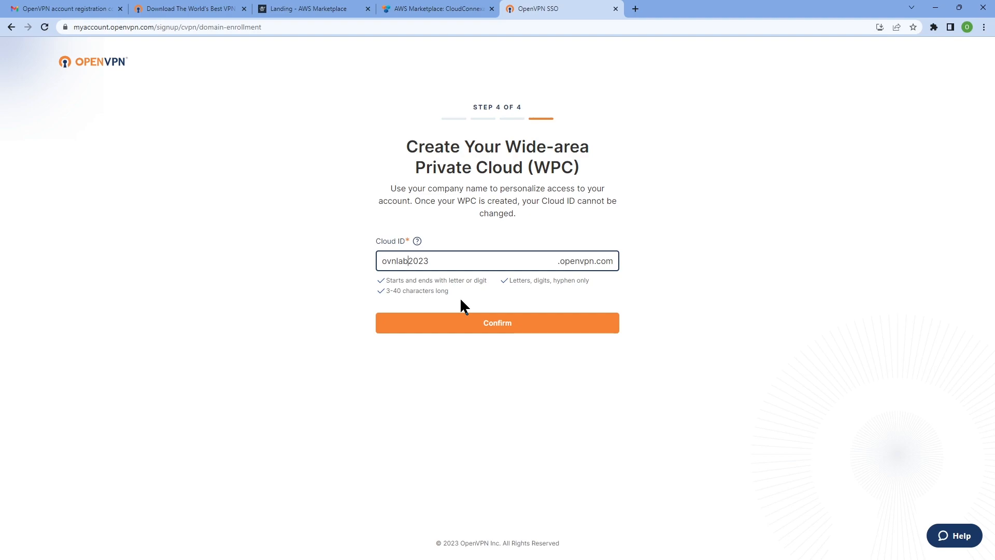
text(2)
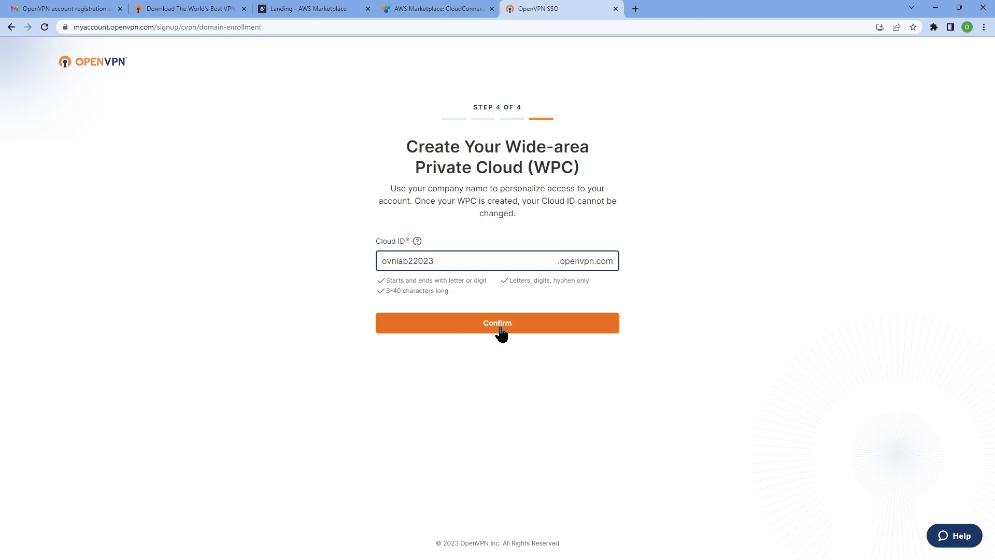
click(497, 323)
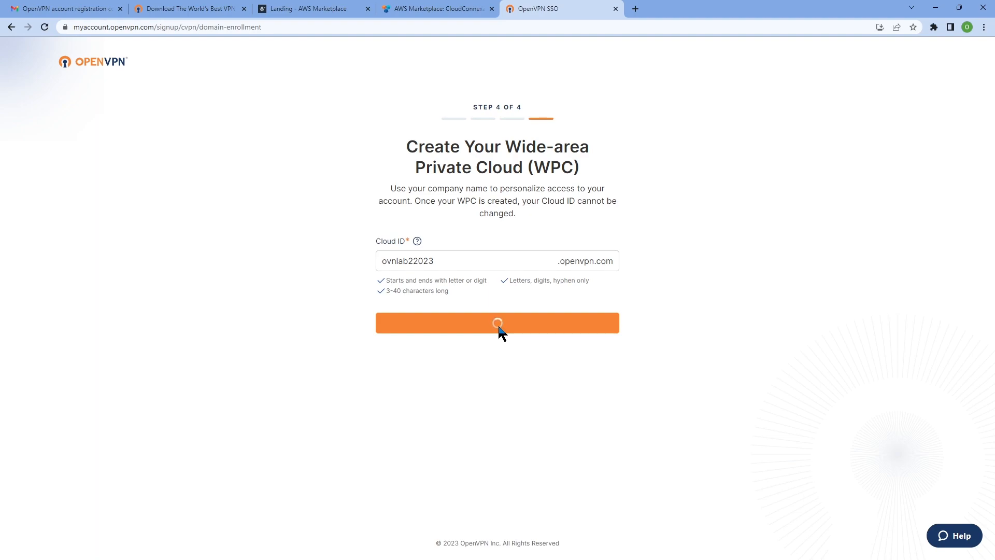
click(497, 323)
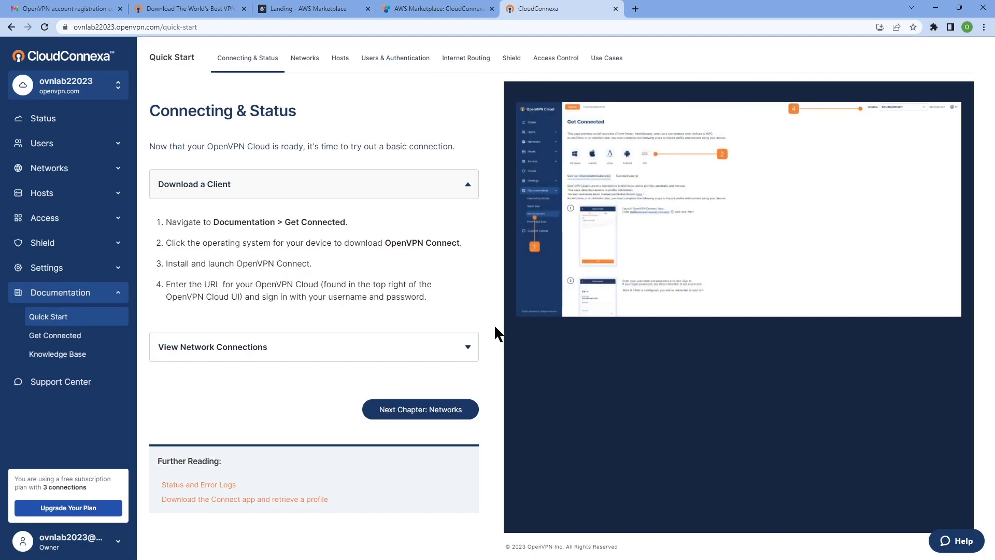
mouse_move(311, 290)
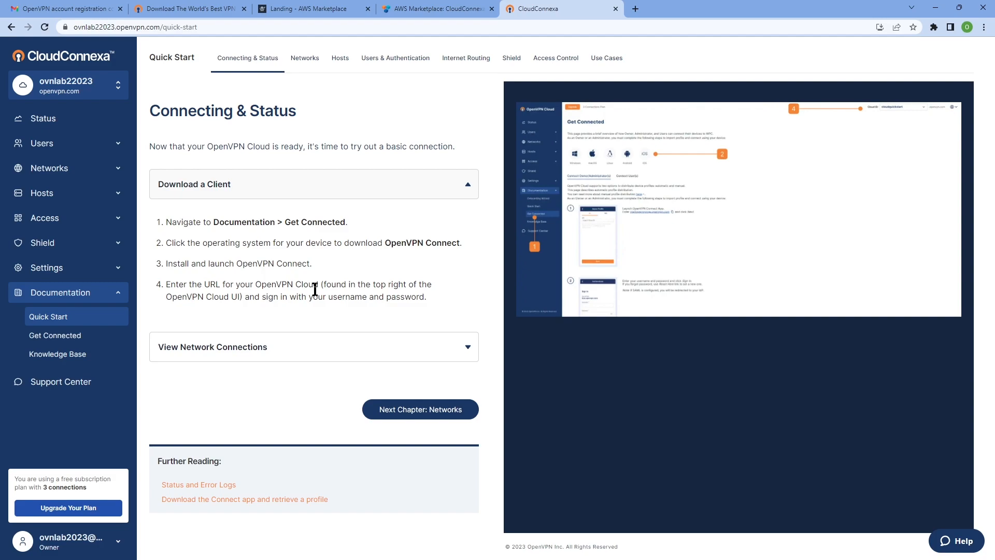
mouse_move(406, 367)
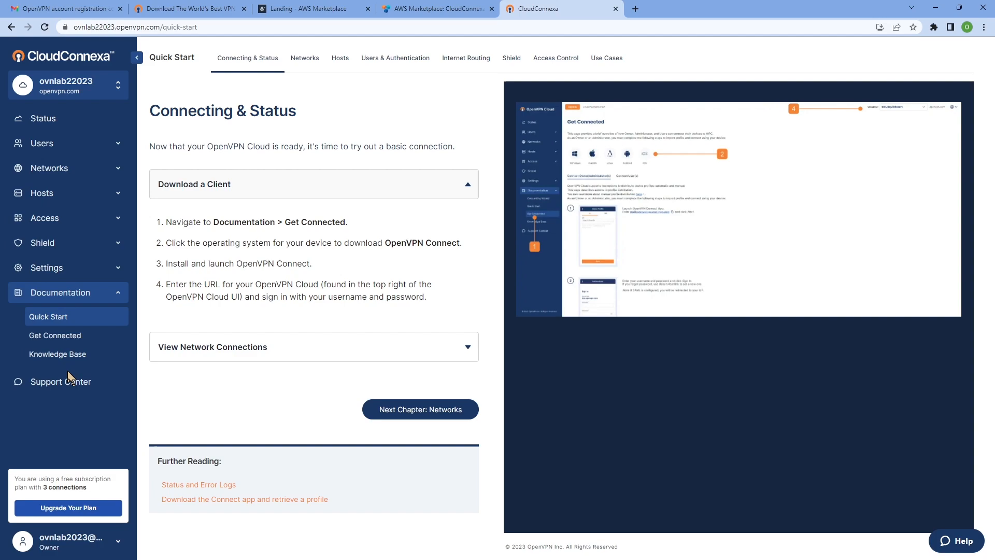
mouse_move(60, 381)
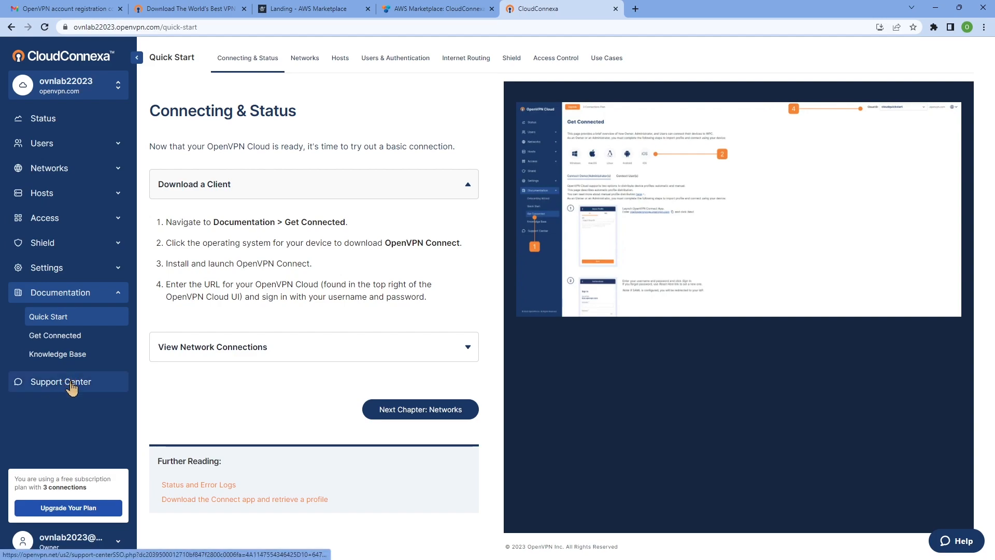
mouse_move(69, 508)
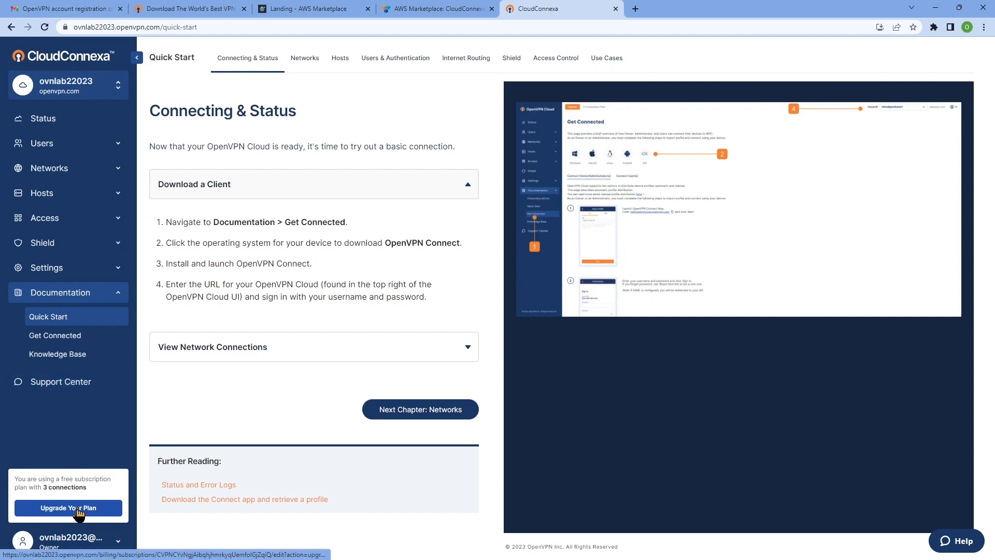
- Start the subscription upgrade and review the AWS Marketplace contract plans
click(68, 508)
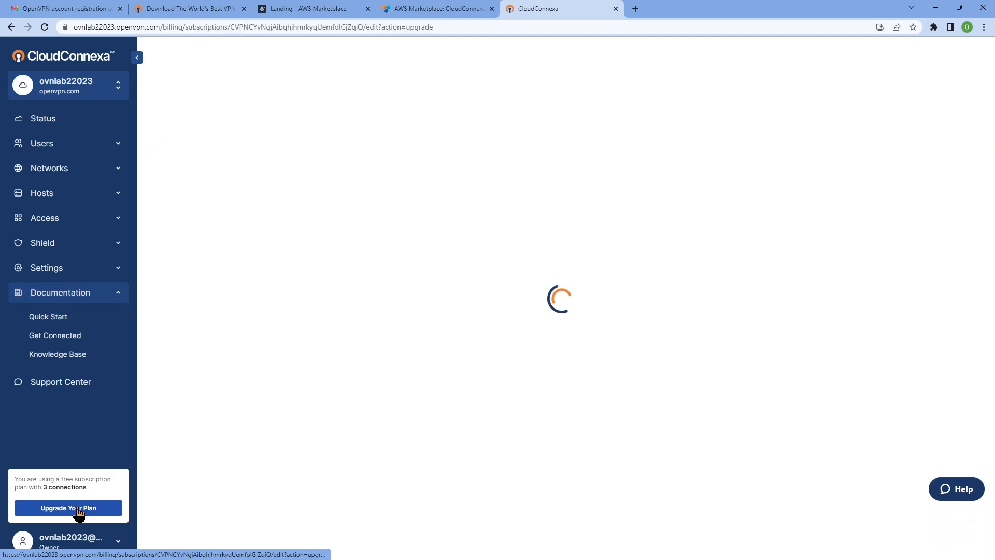
click(69, 508)
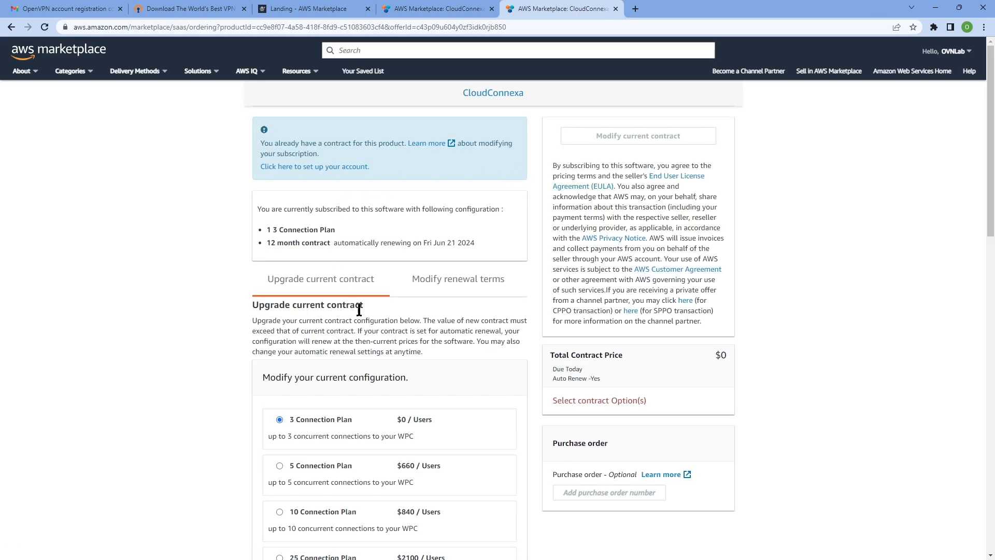
mouse_move(289, 140)
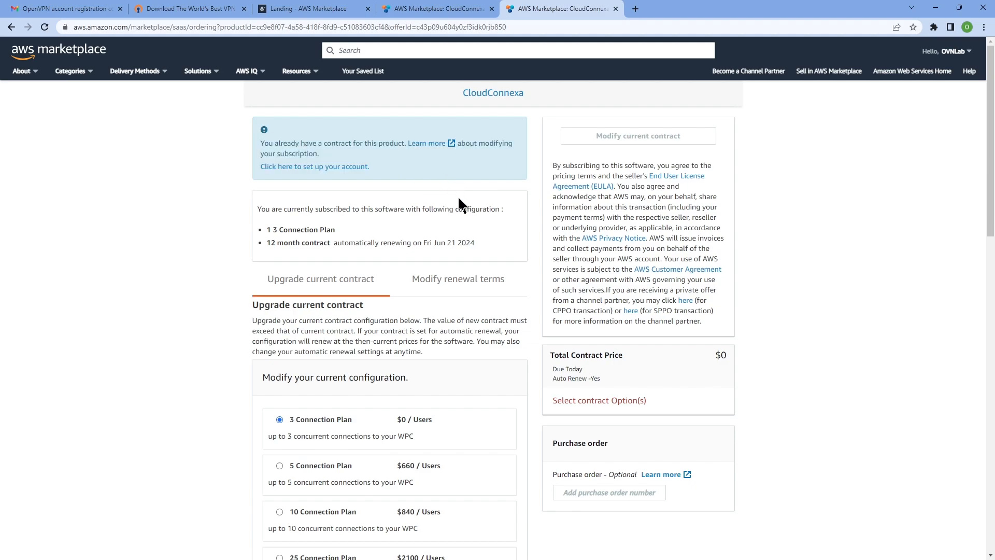
scroll(down, 3)
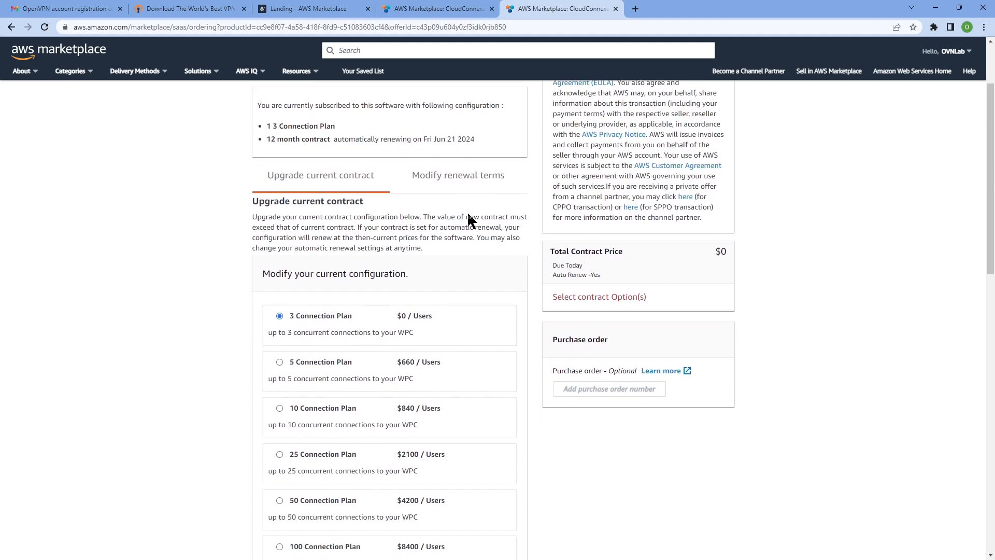
scroll(down, 3)
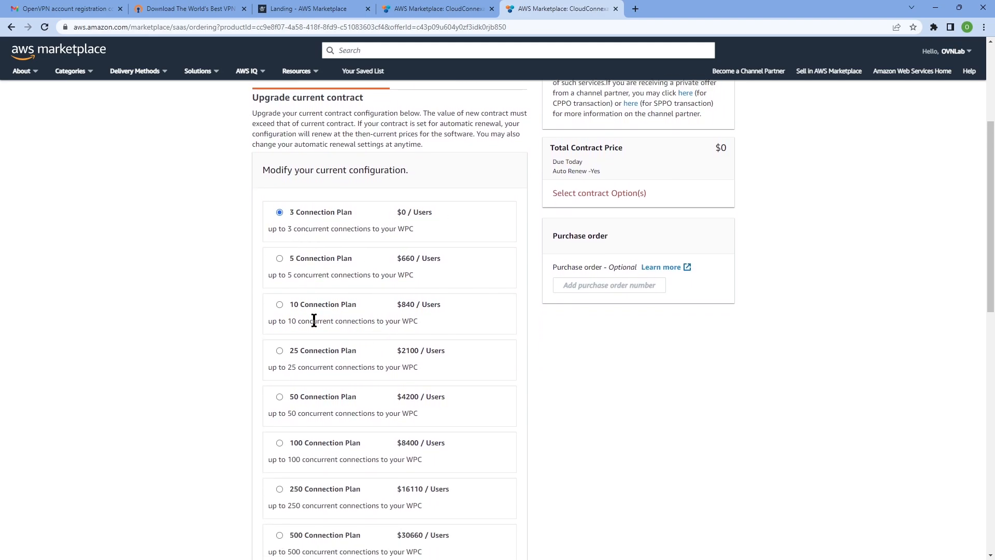
scroll(up, 3)
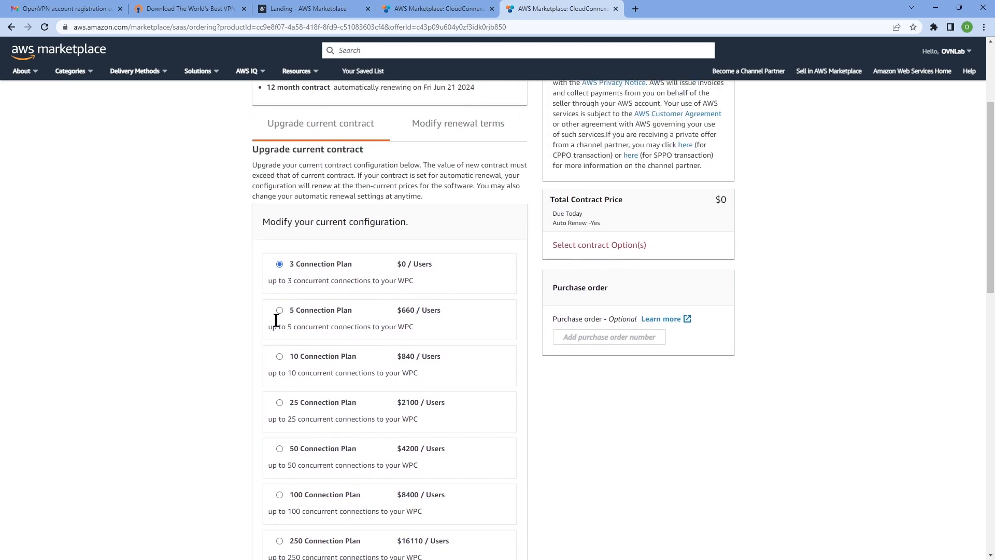
- Select the 5 Connection Plan upgrade for a $660.00 total
click(279, 310)
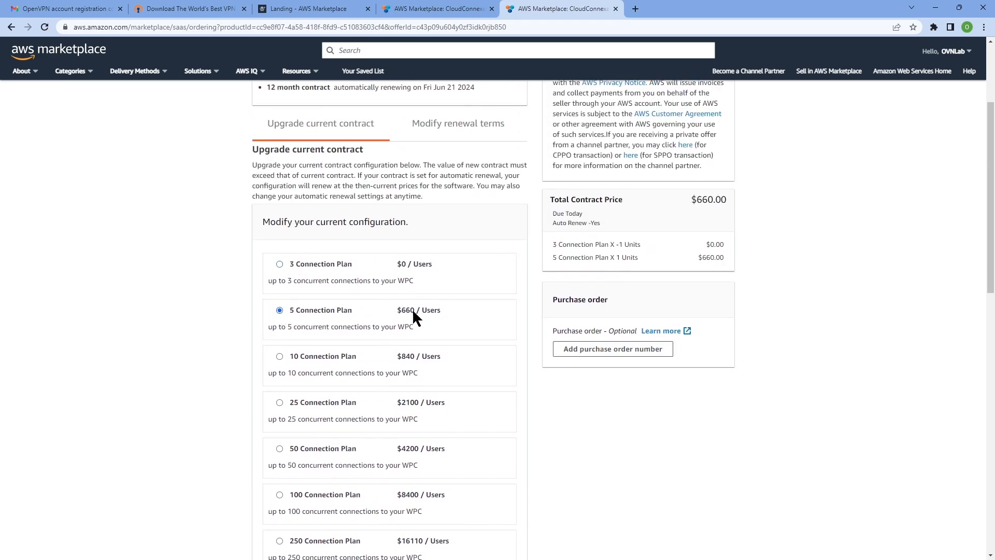
scroll(up, 3)
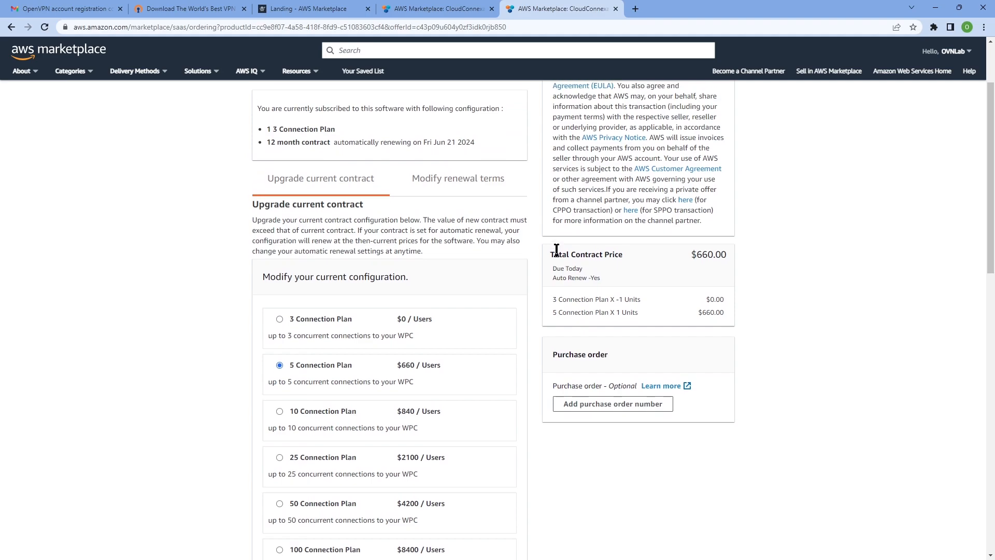
scroll(up, 3)
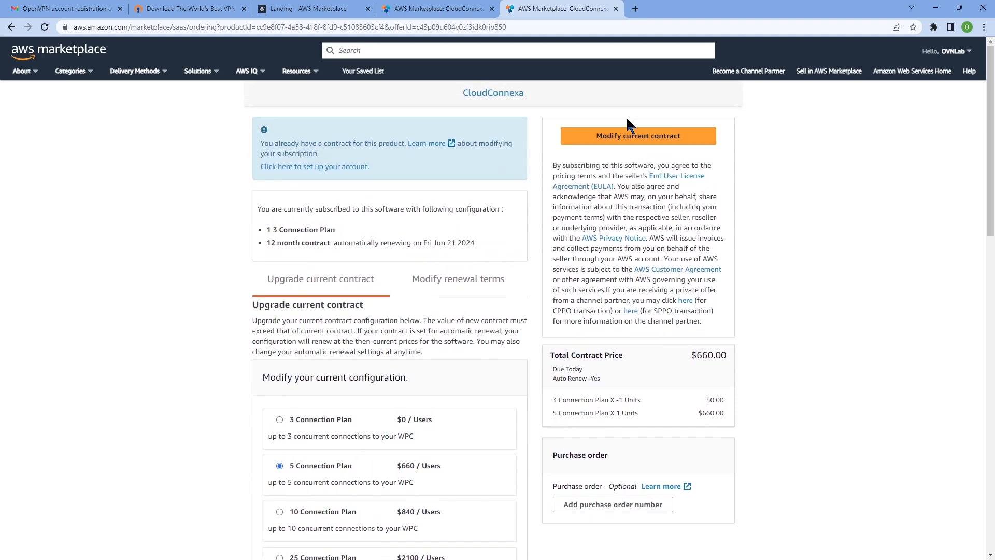
mouse_move(550, 6)
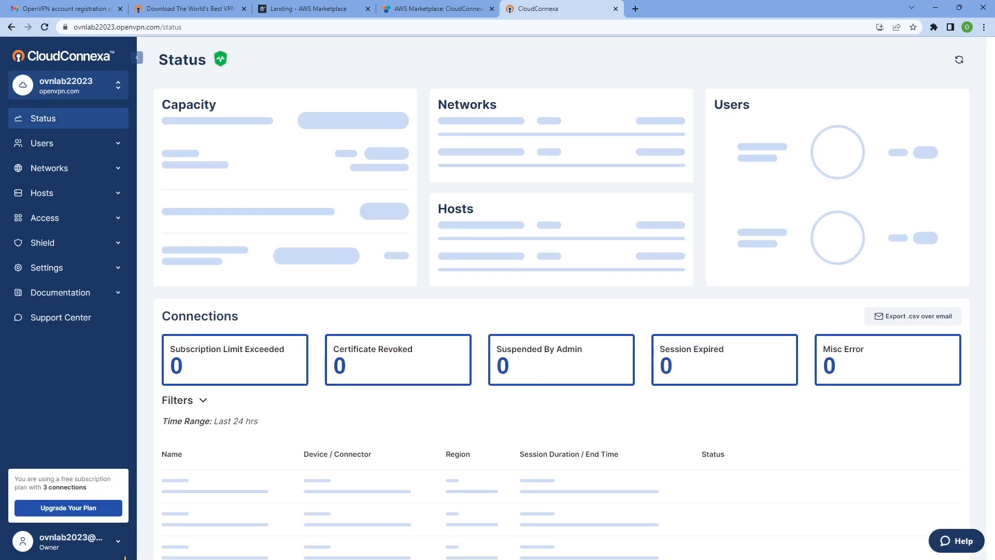
- View My Subscriptions showing the free 3-connection AWS CloudConnexa plan
click(68, 541)
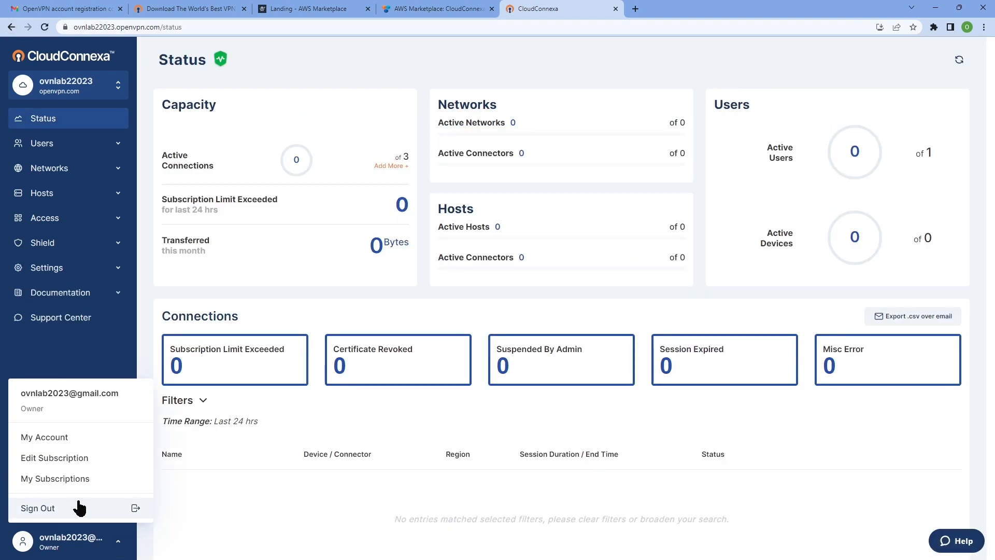
mouse_move(55, 479)
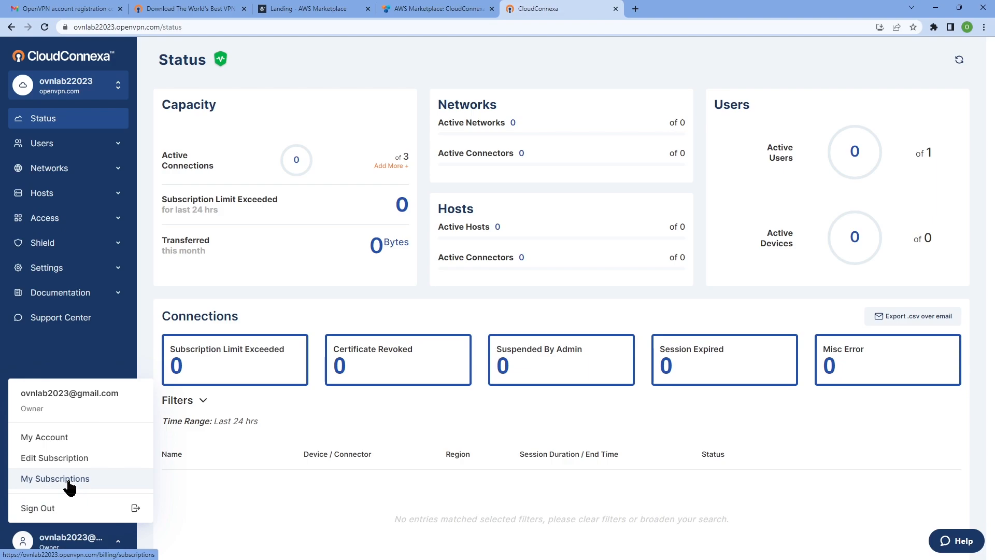
click(55, 479)
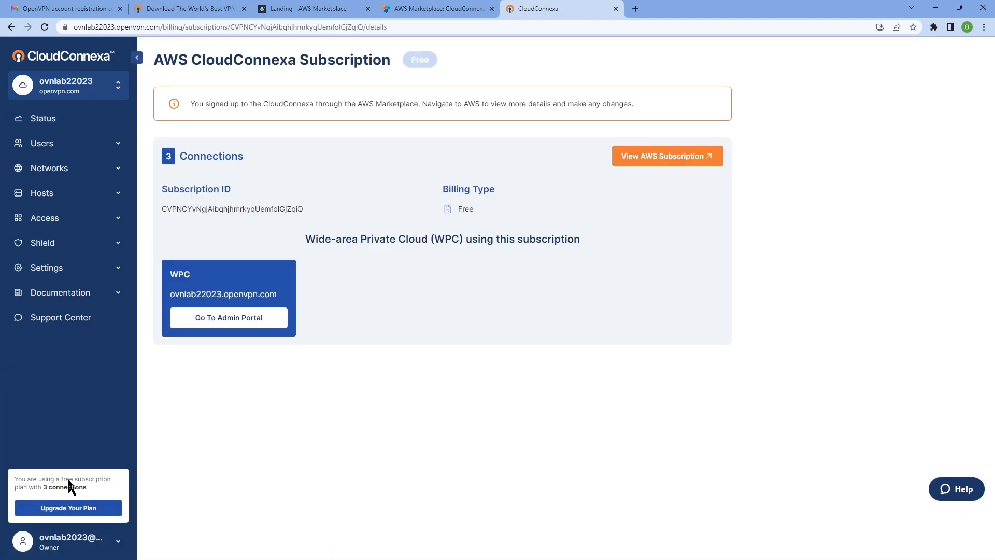
mouse_move(531, 157)
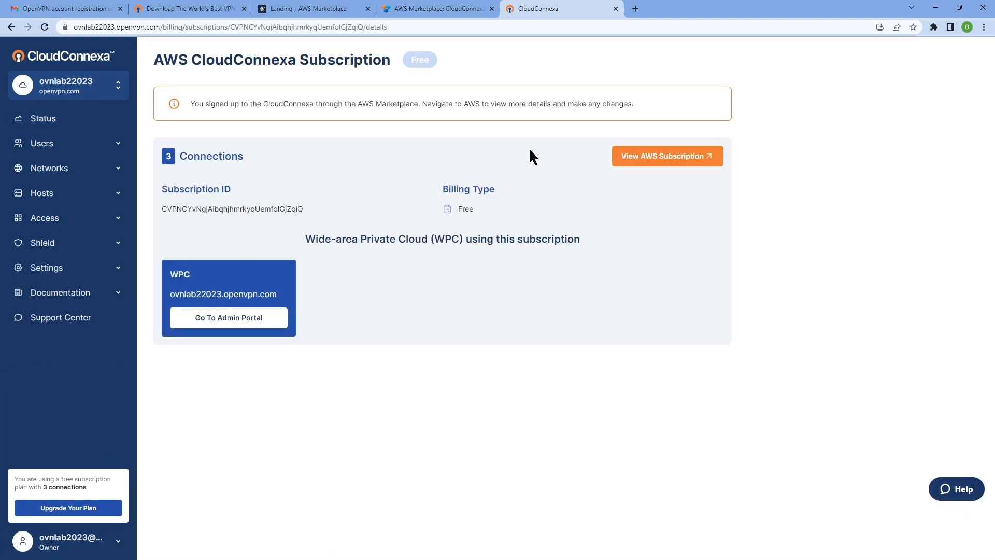
mouse_move(584, 182)
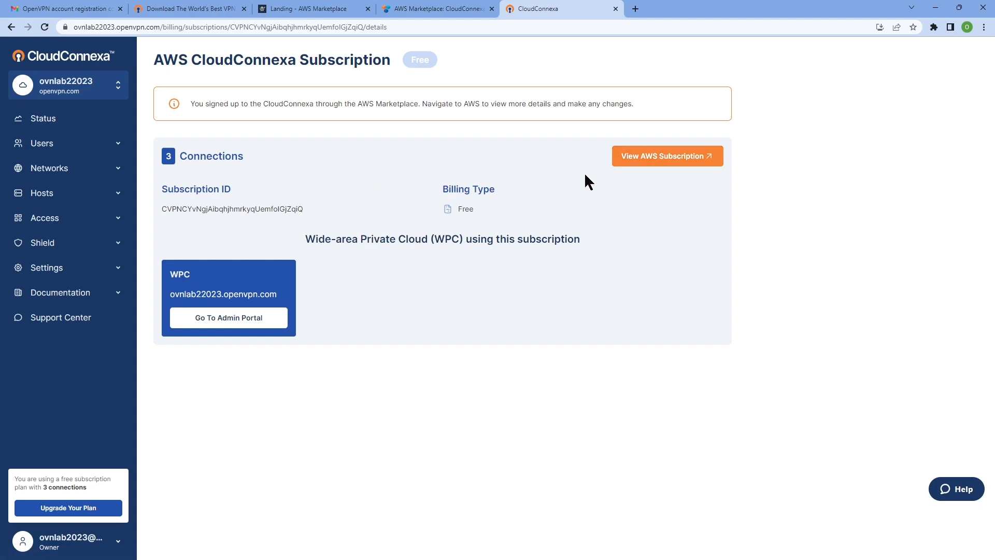
mouse_move(666, 155)
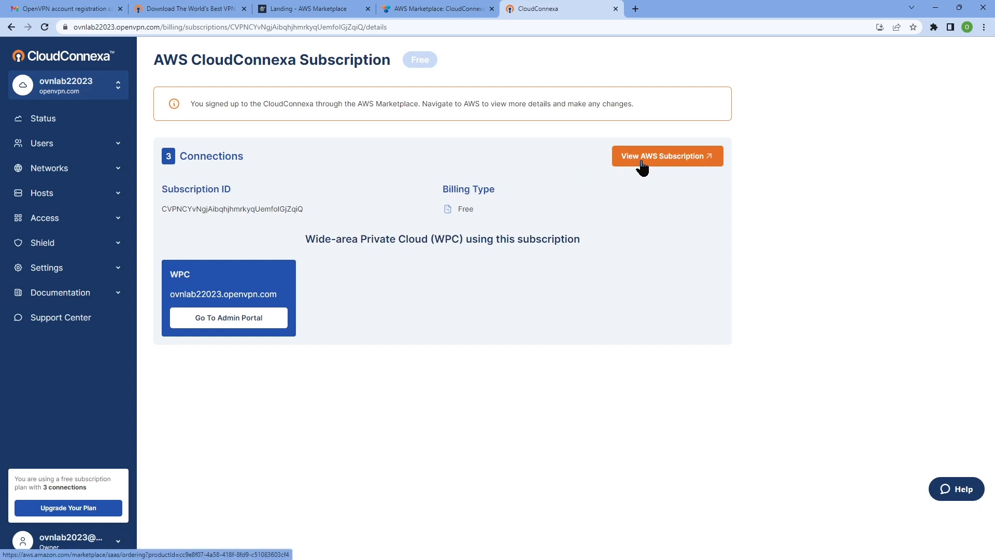
- From View AWS Subscription, select the 5 Connection Plan for $660.00 on the contract page
click(666, 155)
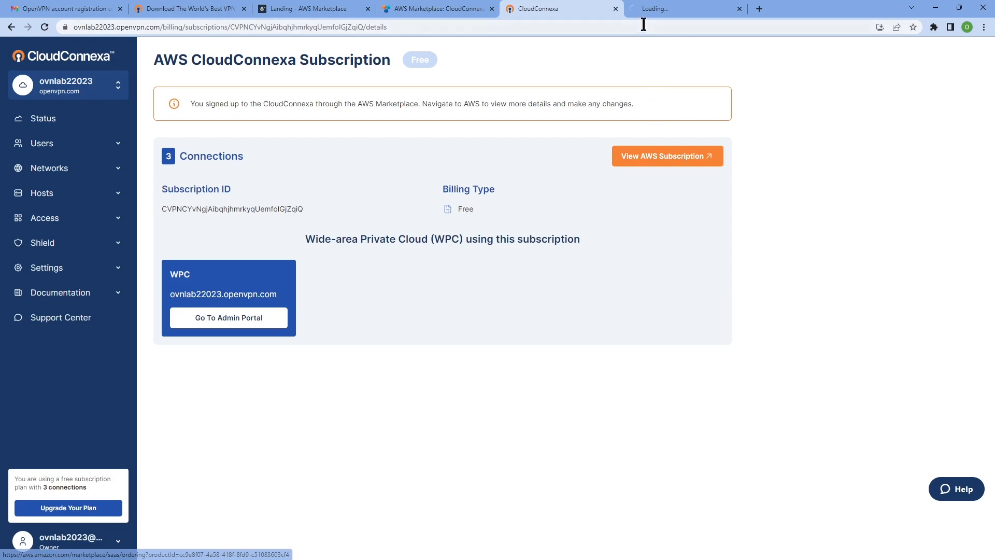
click(667, 155)
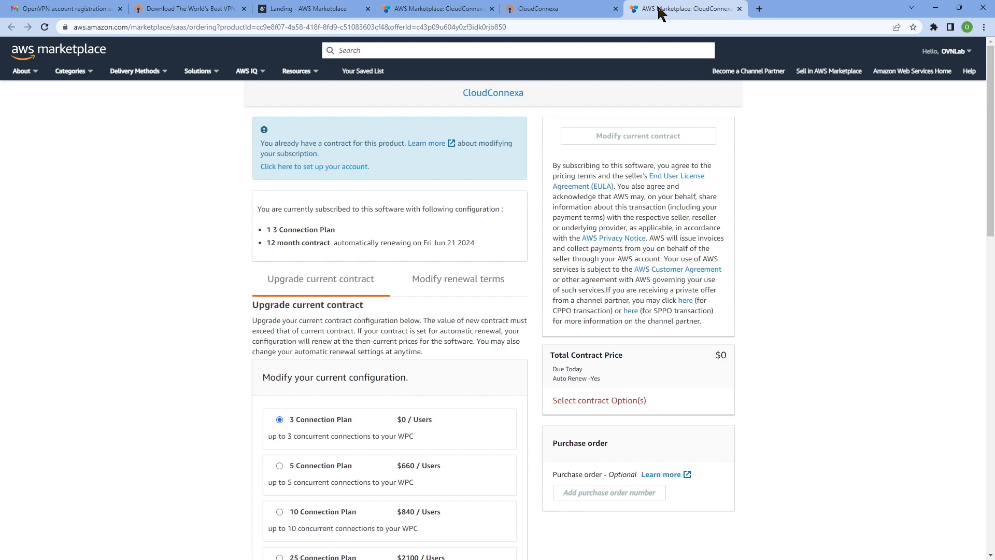
mouse_move(364, 230)
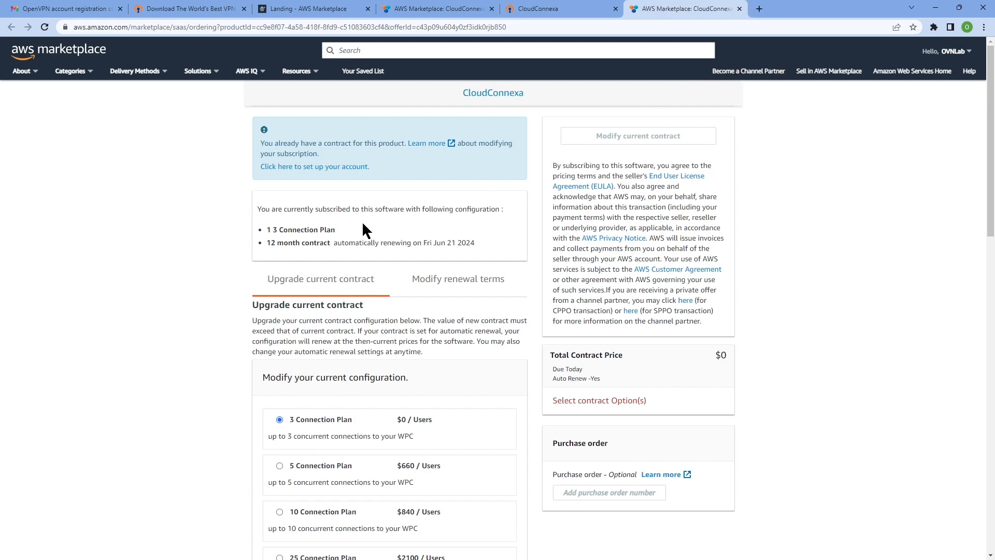
scroll(down, 3)
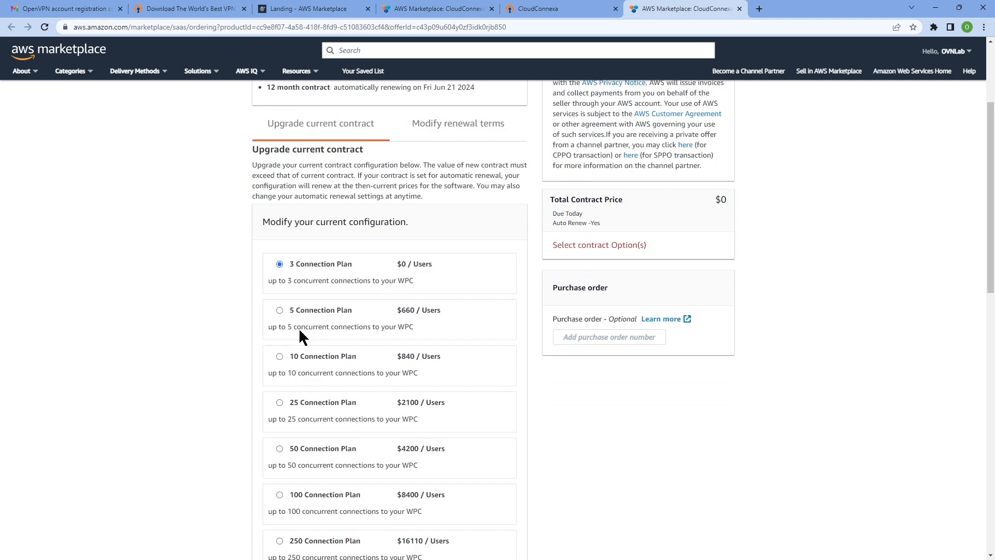
mouse_move(282, 314)
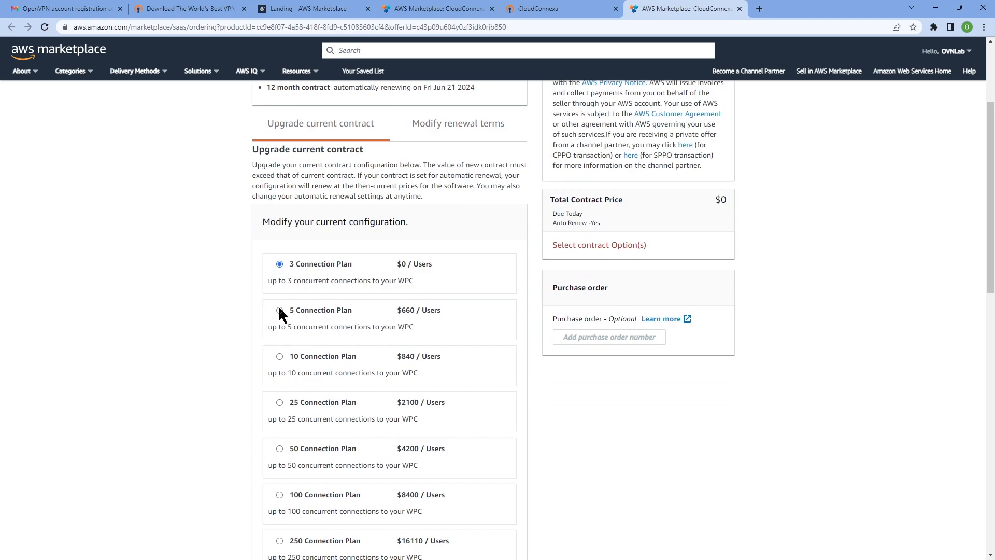
click(279, 310)
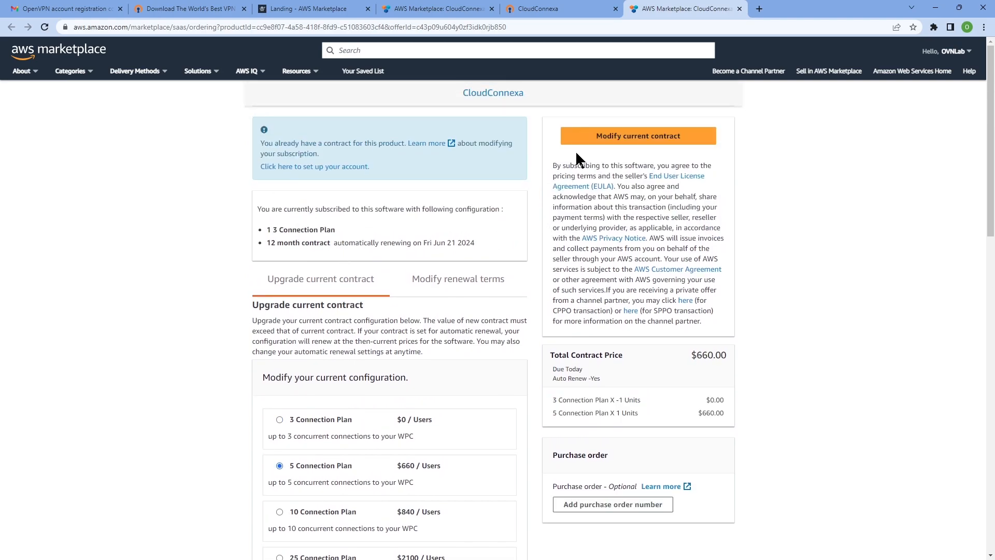
mouse_move(499, 208)
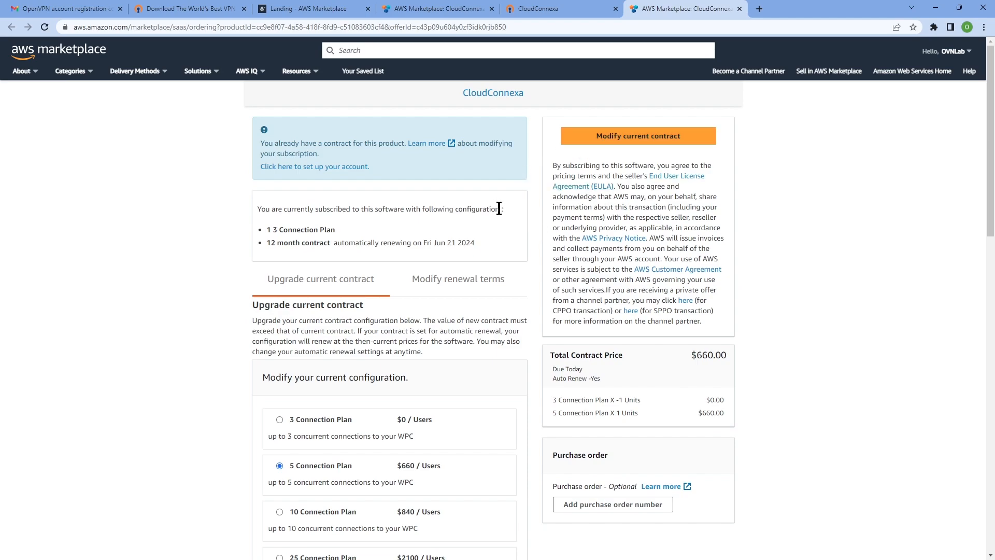
mouse_move(742, 19)
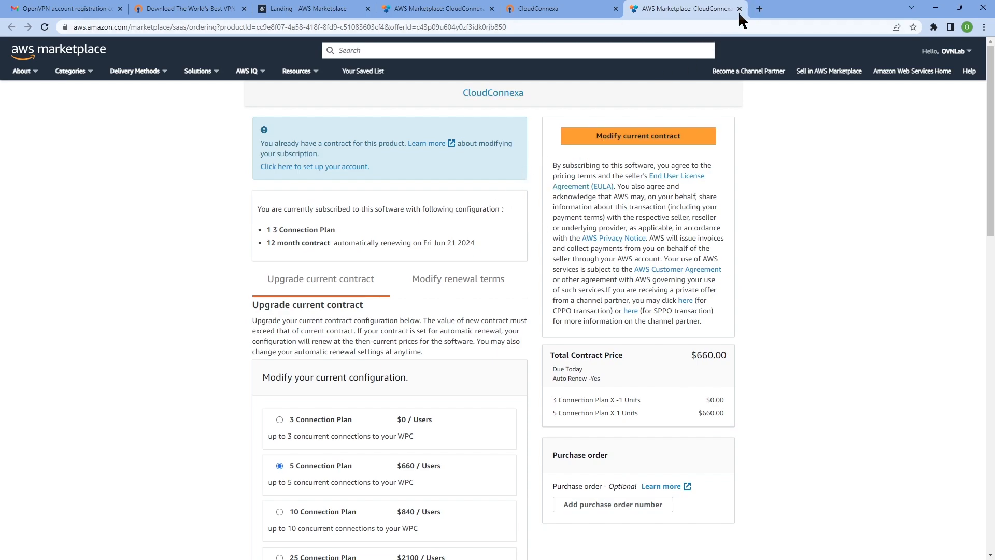
- Close the AWS Marketplace page and return to the CloudConnexa Status dashboard
click(738, 8)
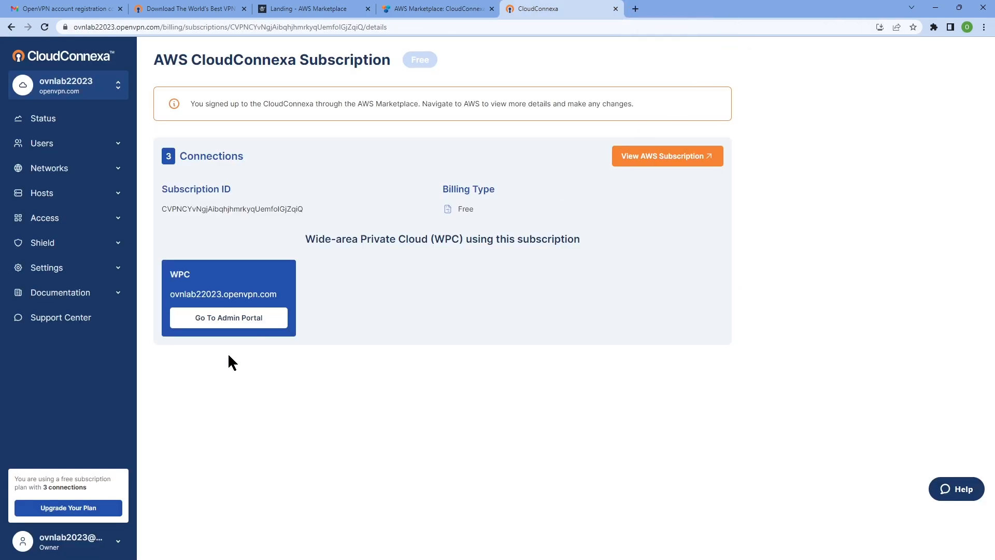
click(43, 118)
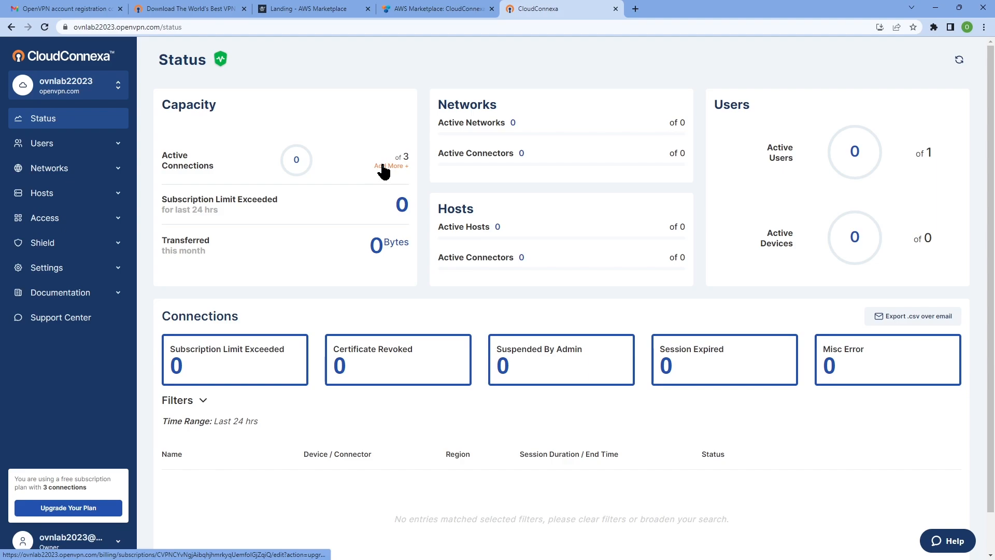
- Via Add More active connections, select the 5 Connection Plan for $660.00 again
click(391, 166)
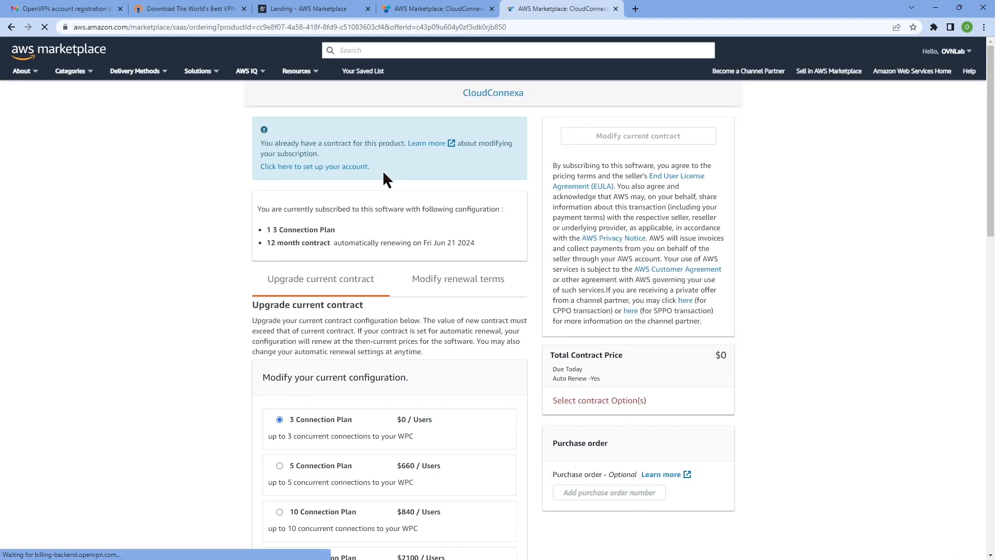
mouse_move(289, 470)
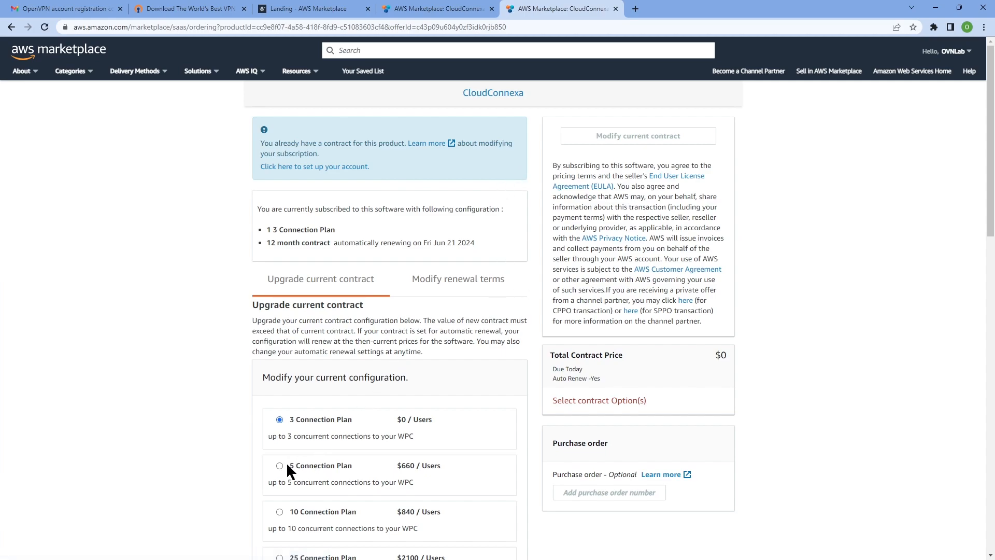
click(279, 465)
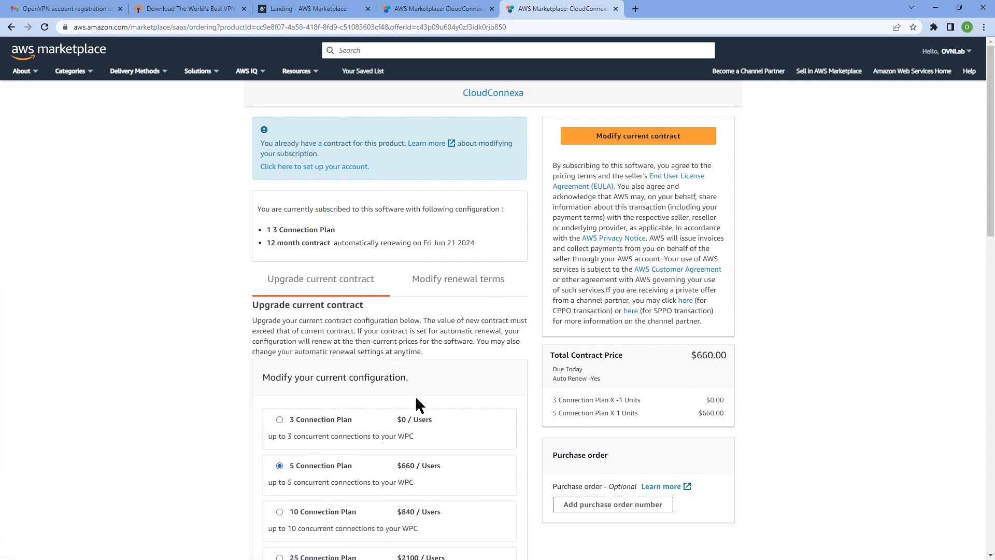
mouse_move(675, 373)
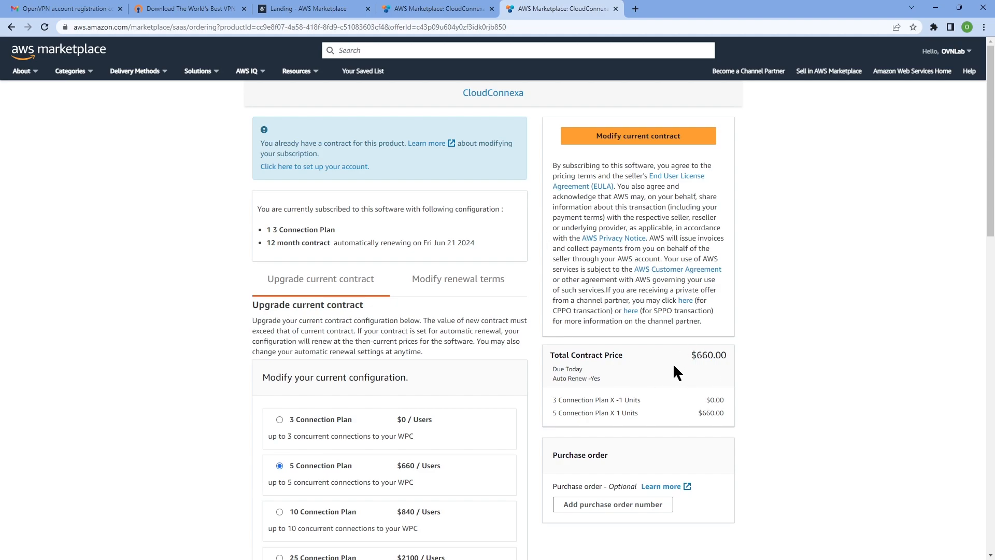
mouse_move(555, 24)
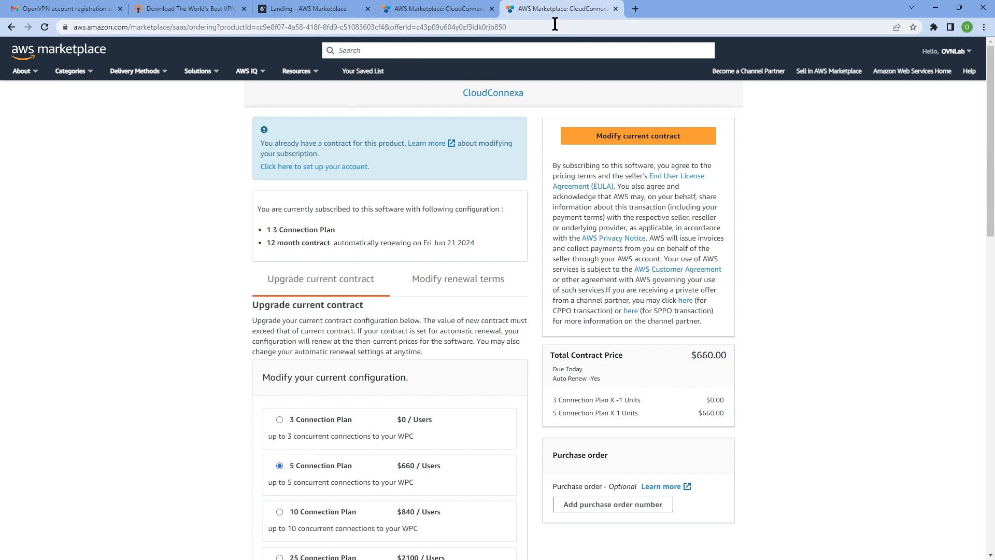